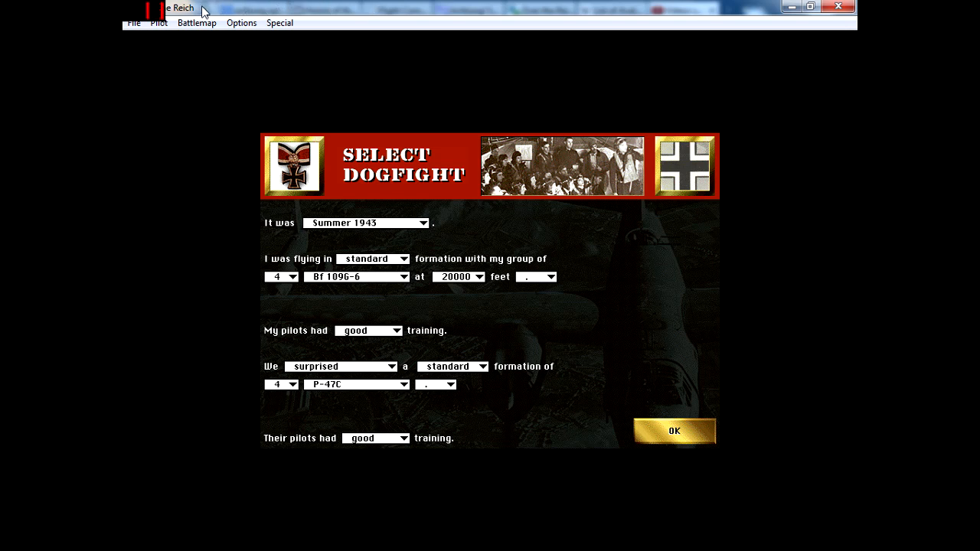
pyautogui.moveTo(192, 25)
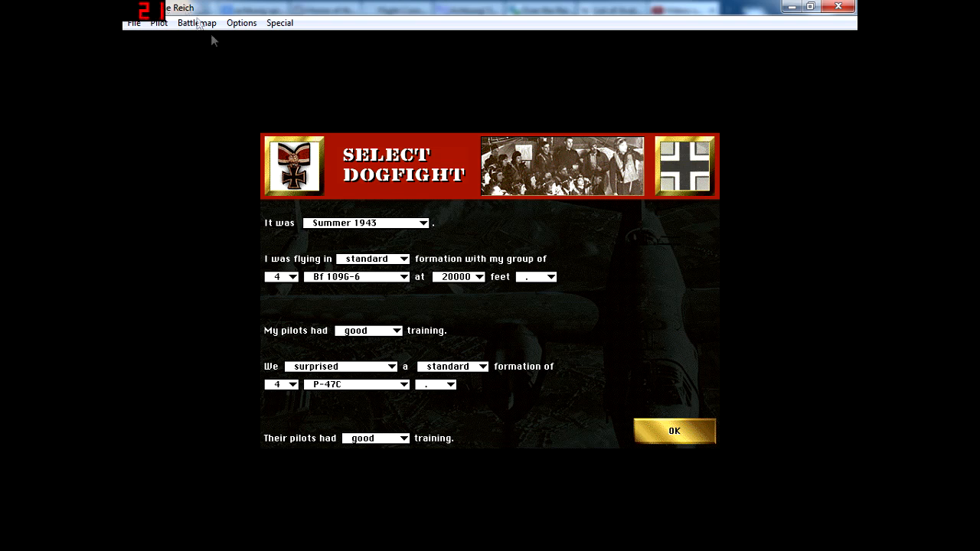
pyautogui.moveTo(329, 223)
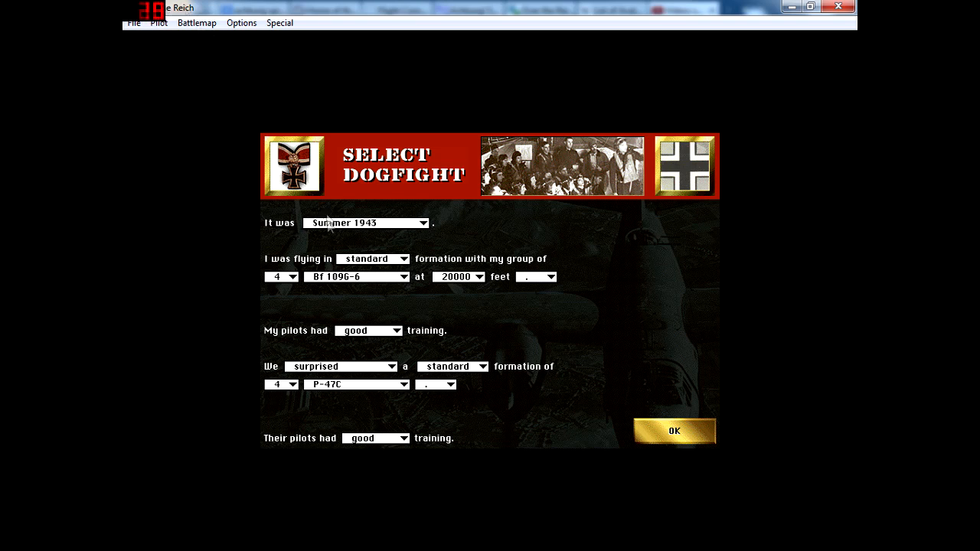
# - Set own group to one Fw 190A-6 with excellent pilots against one average Spitfire IXc and confirm
pyautogui.click(297, 275)
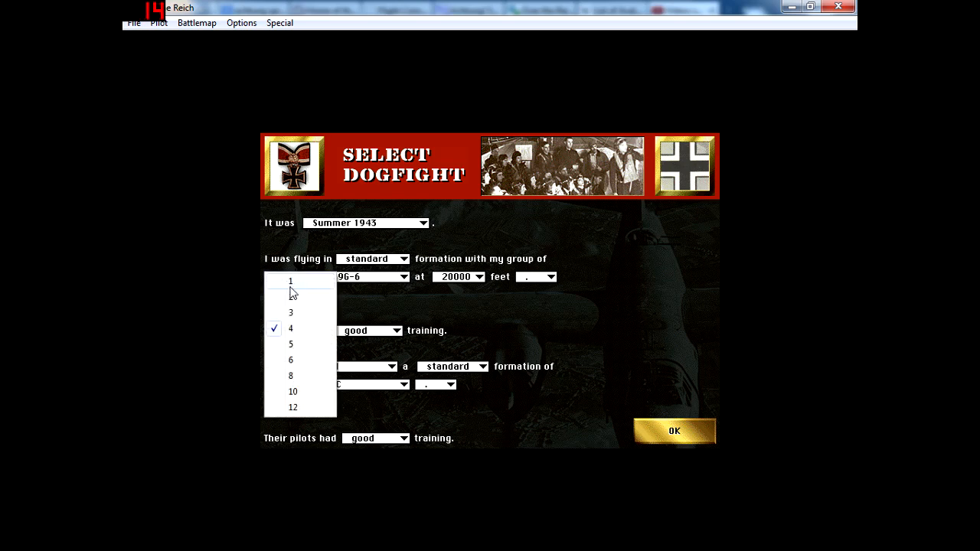
pyautogui.click(291, 280)
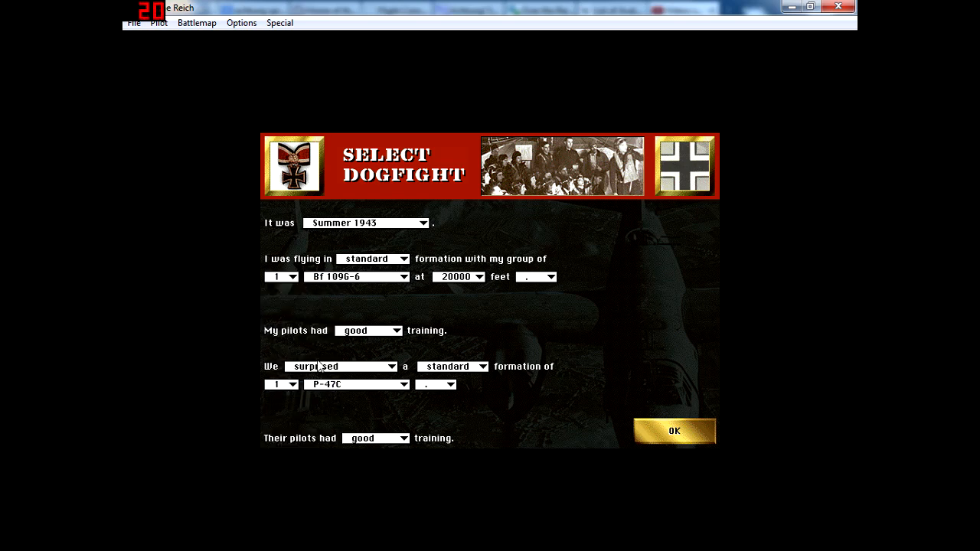
pyautogui.click(404, 276)
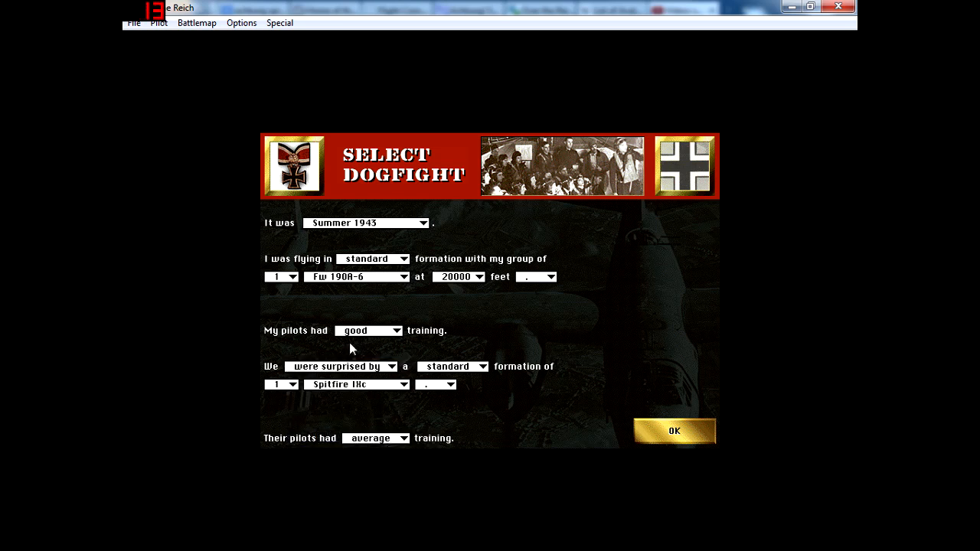
pyautogui.click(398, 331)
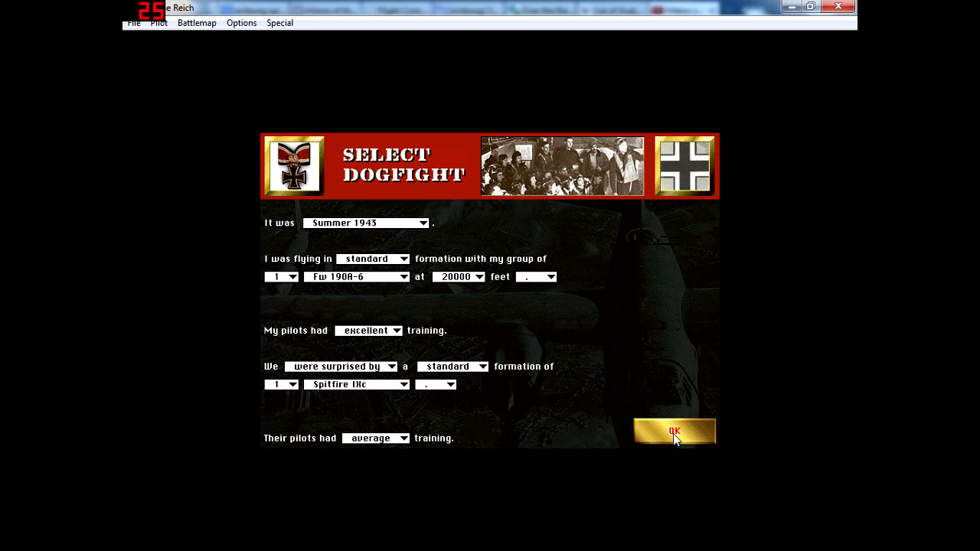
pyautogui.click(673, 430)
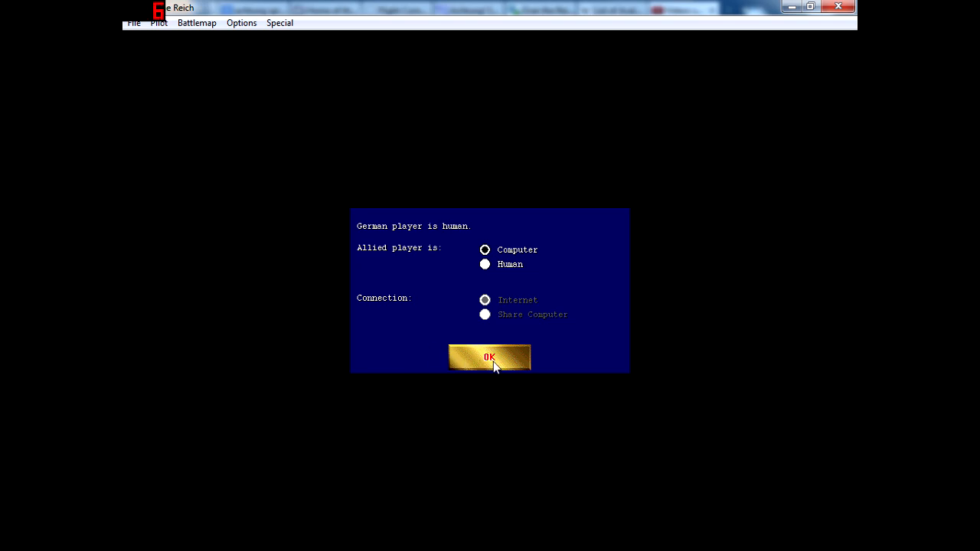
# - Start the dogfight against the computer and fly the first plotted maneuvers until the damage report
pyautogui.click(490, 358)
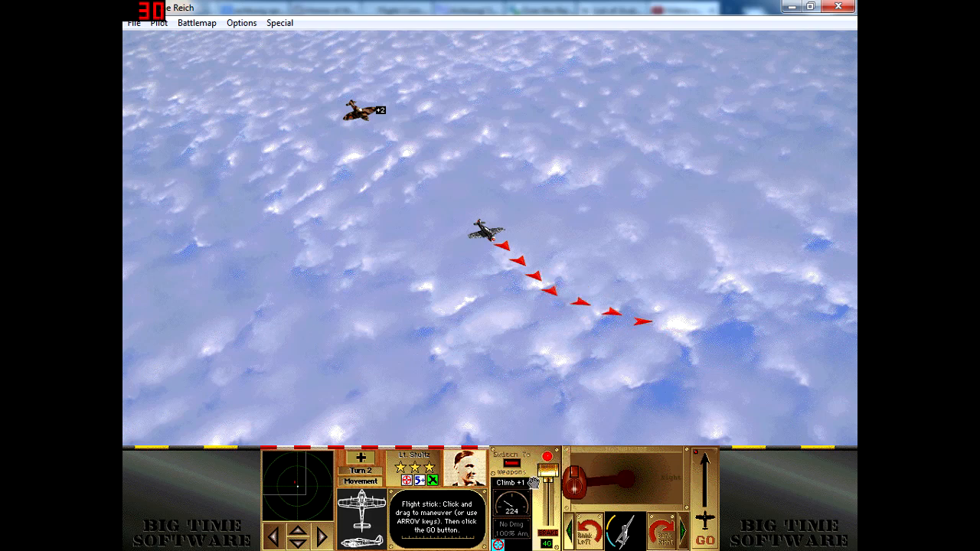
pyautogui.click(661, 528)
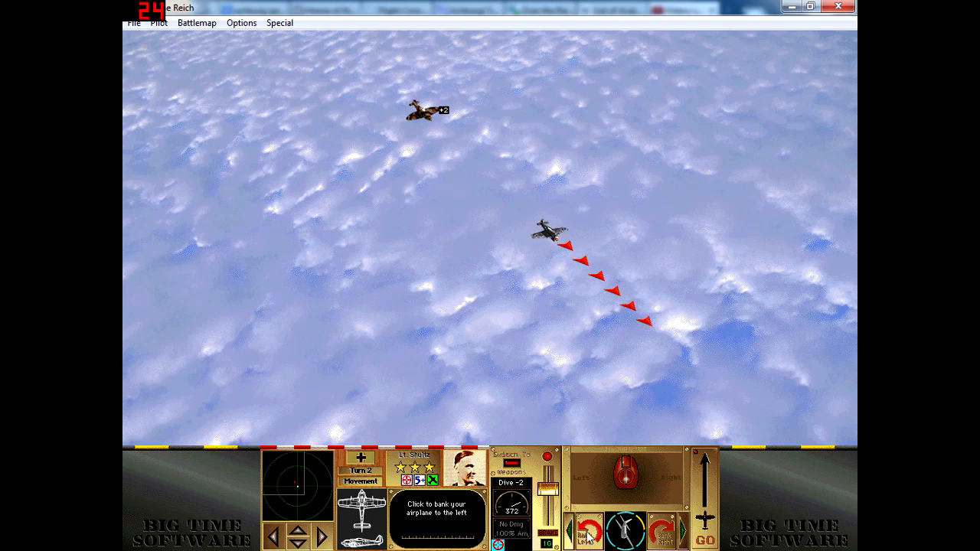
pyautogui.click(695, 530)
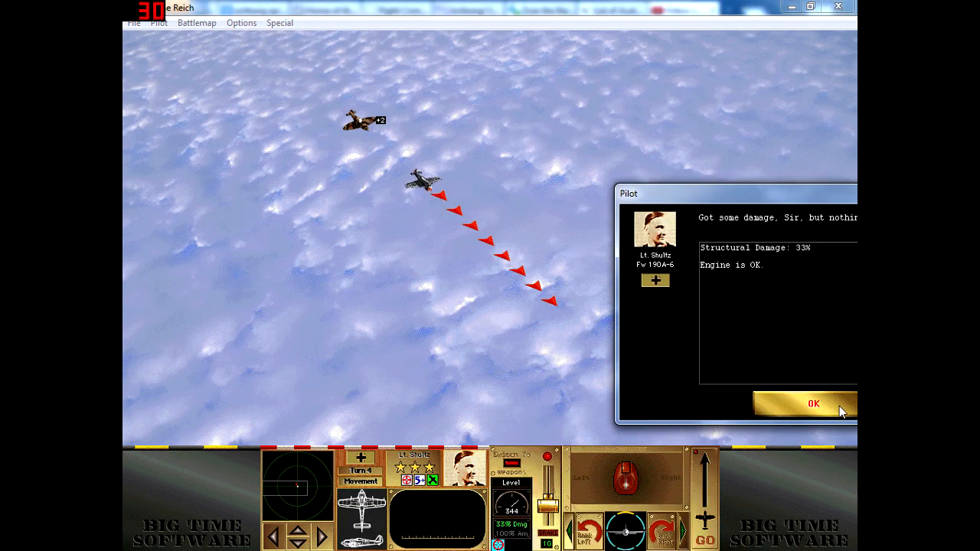
# - Dismiss the 33% damage report, target the enemy fighter and fly the attacking turn to victory
pyautogui.click(813, 404)
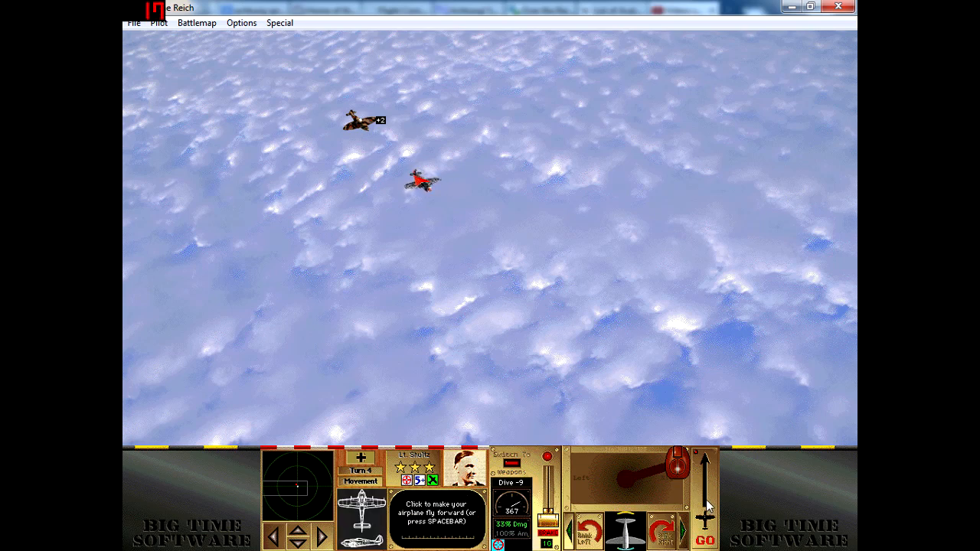
pyautogui.click(704, 539)
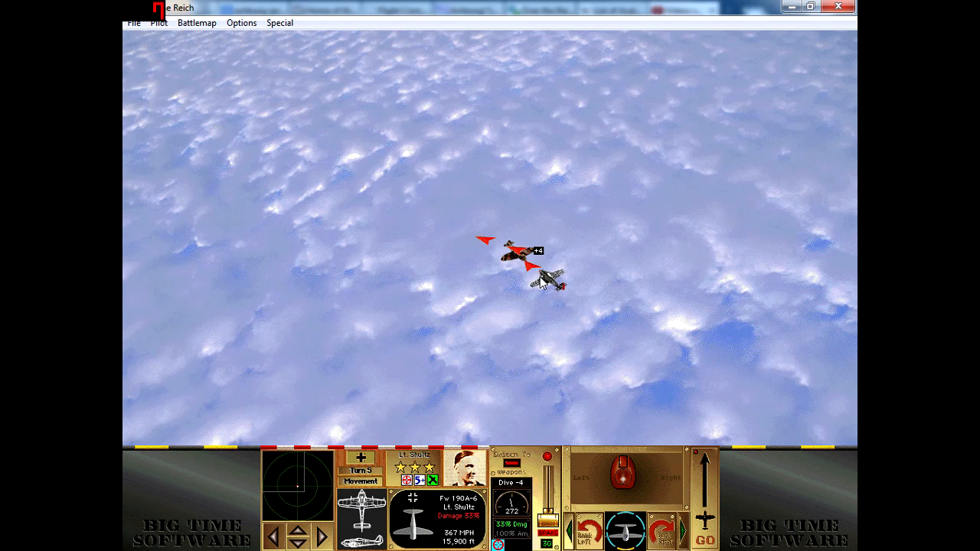
pyautogui.moveTo(545, 320)
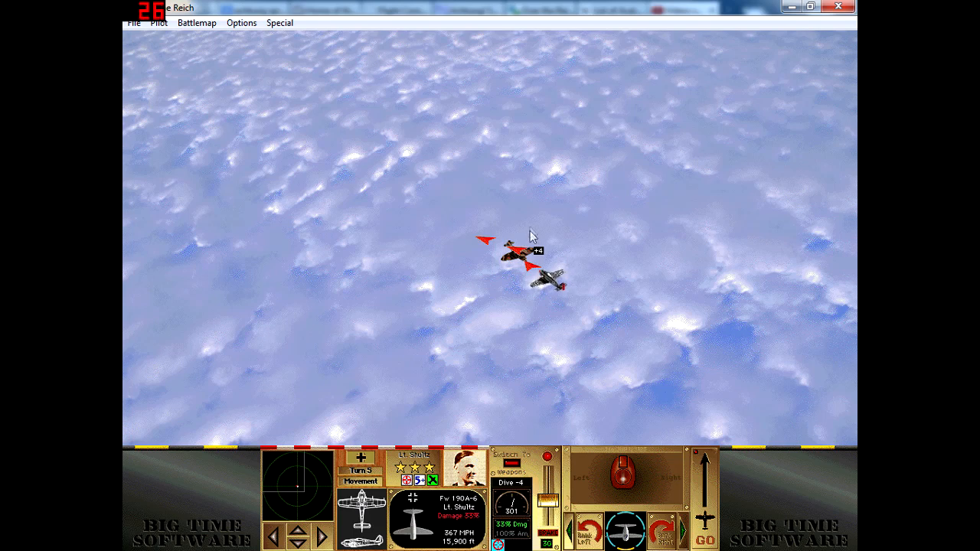
pyautogui.click(550, 278)
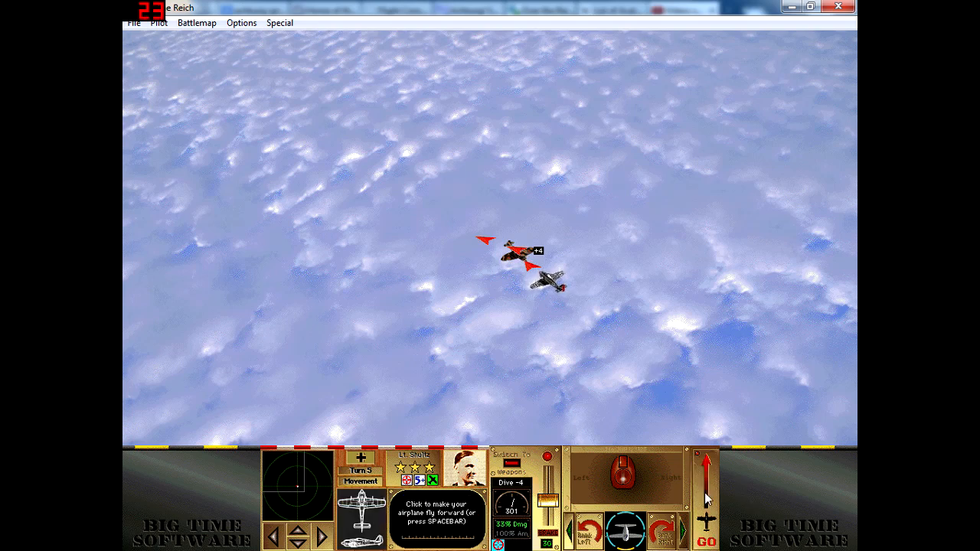
pyautogui.click(695, 539)
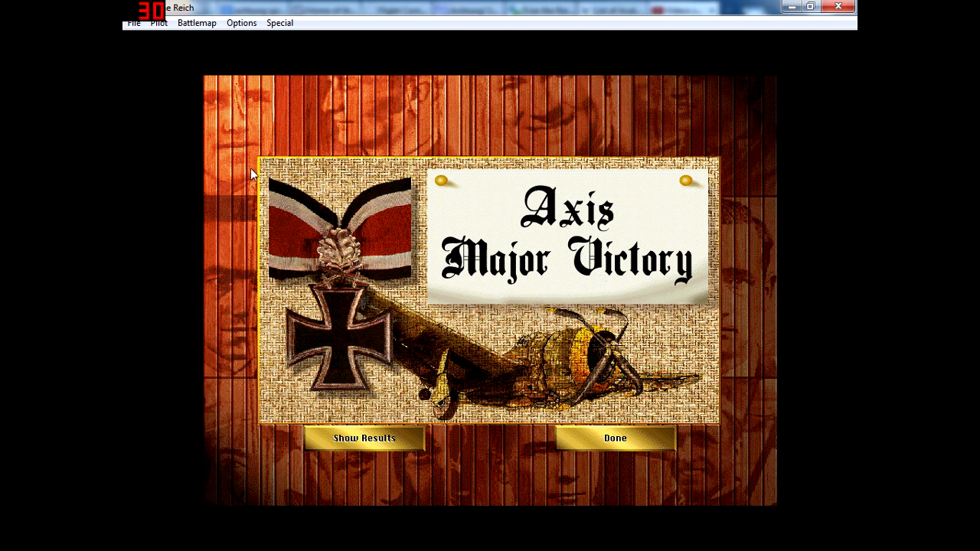
pyautogui.moveTo(621, 174)
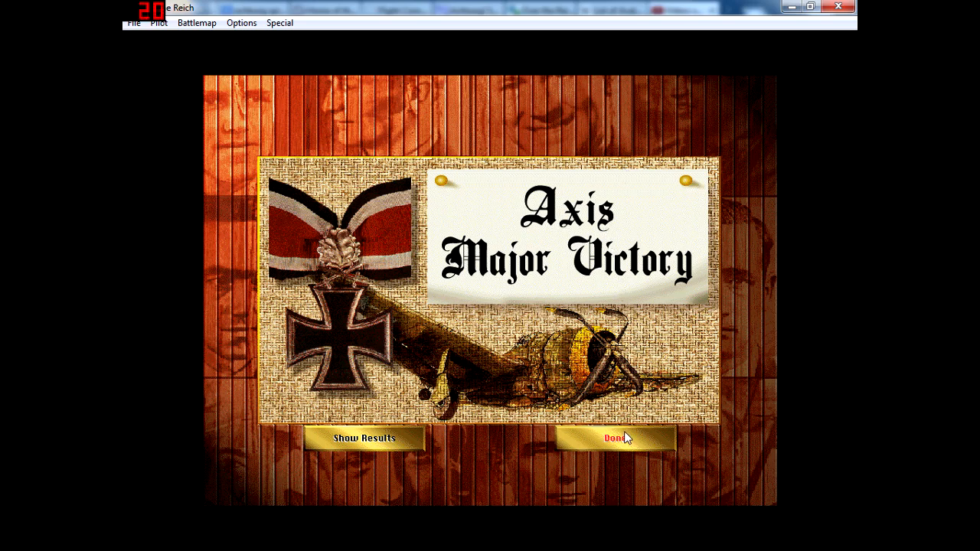
# - Close the Axis Major Victory screen and return to the dogfight scenario list
pyautogui.click(616, 437)
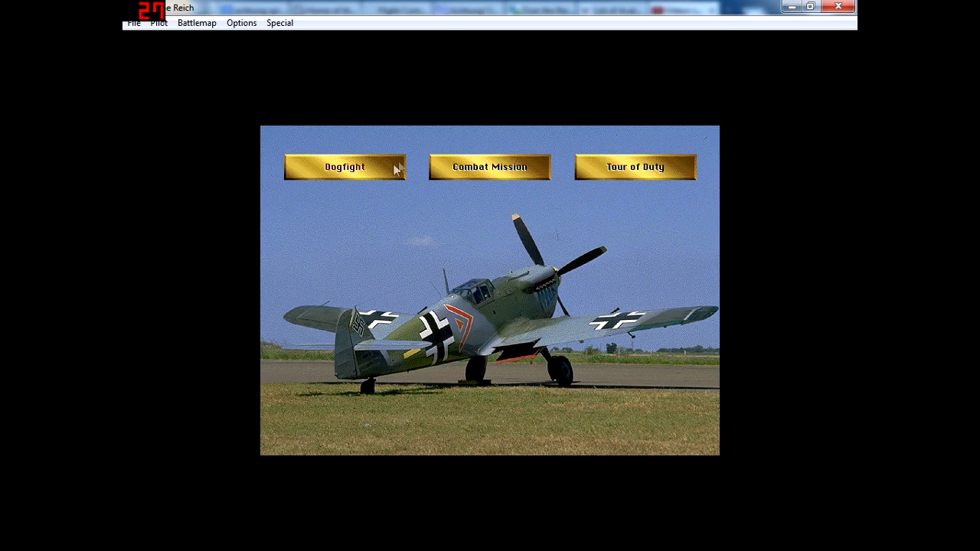
pyautogui.click(343, 167)
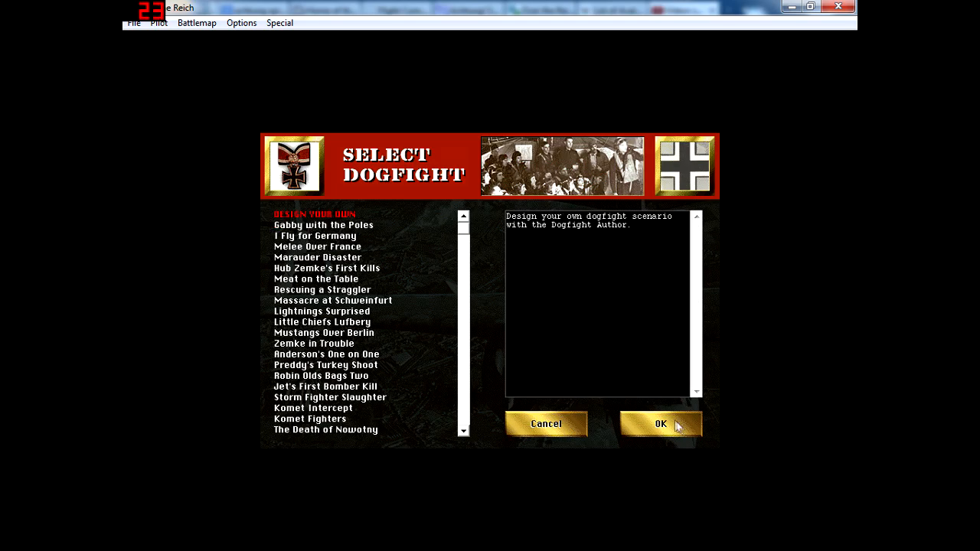
# - Design a custom dogfight of Fw 190A-6 versus P-38J-15 with excellent own pilots and start it
pyautogui.click(659, 422)
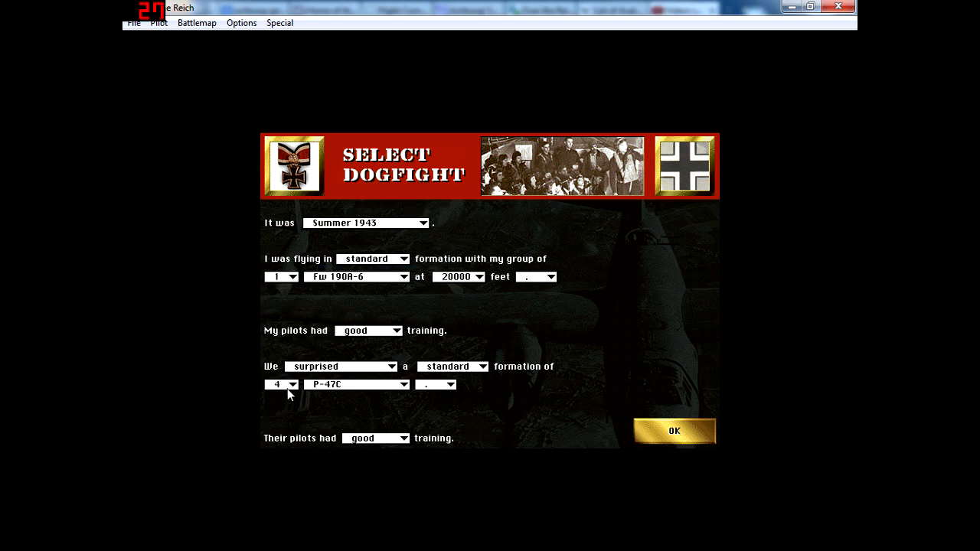
pyautogui.click(404, 385)
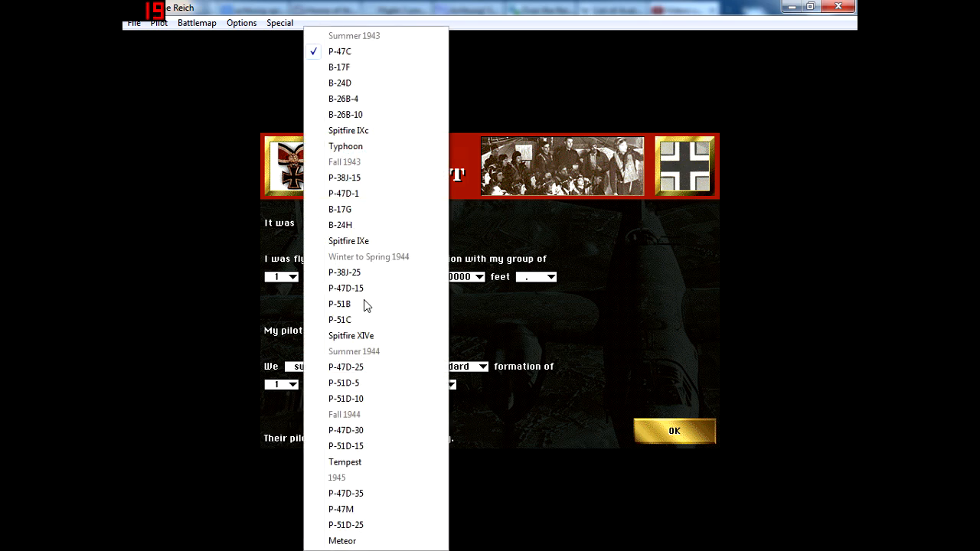
pyautogui.moveTo(362, 92)
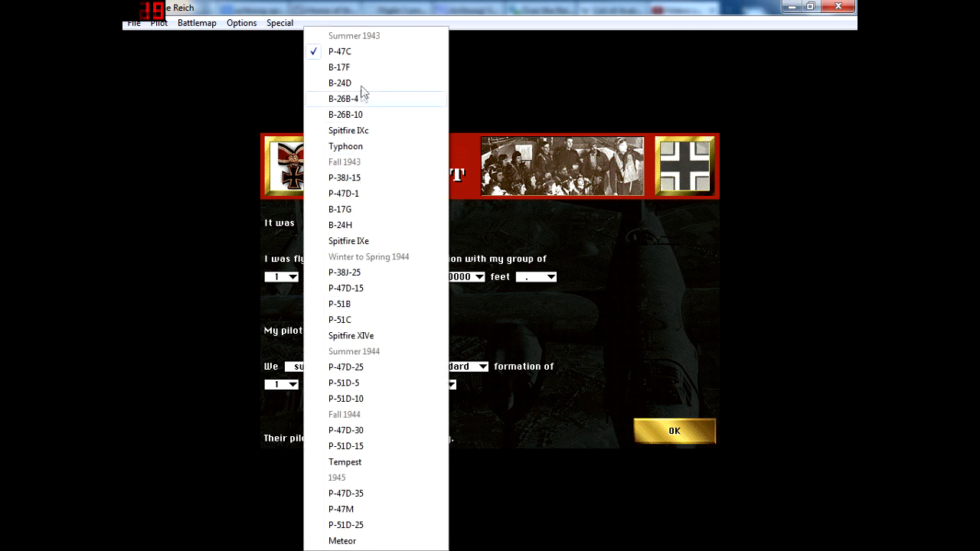
pyautogui.moveTo(352, 177)
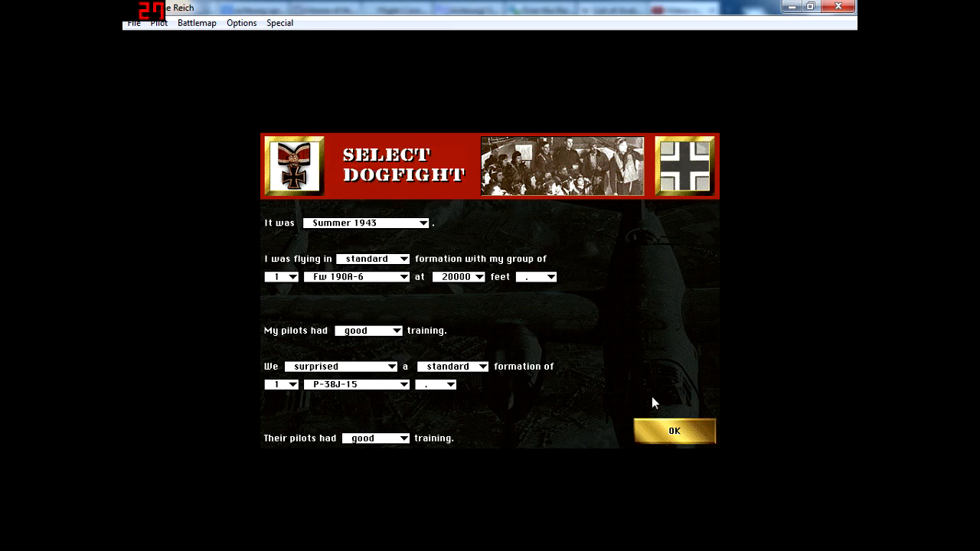
pyautogui.click(367, 331)
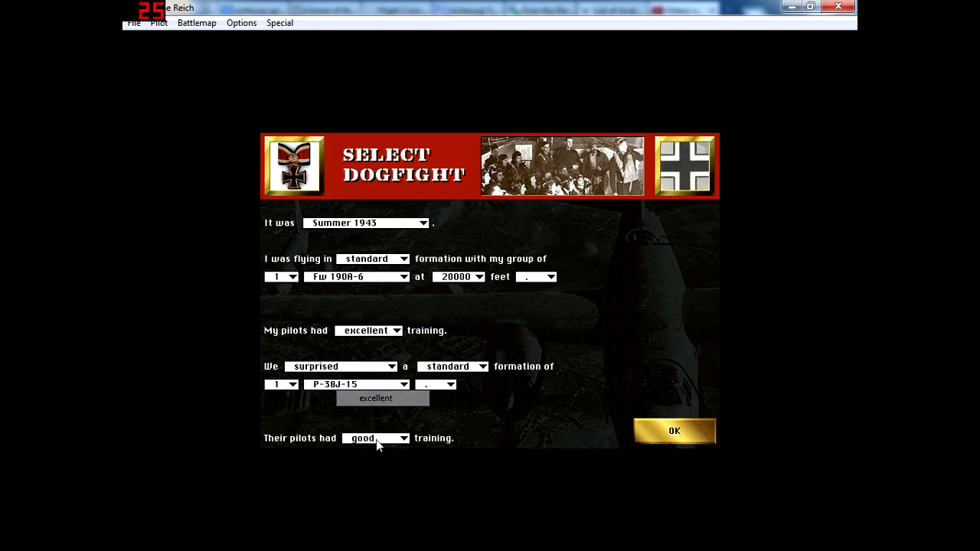
pyautogui.click(673, 432)
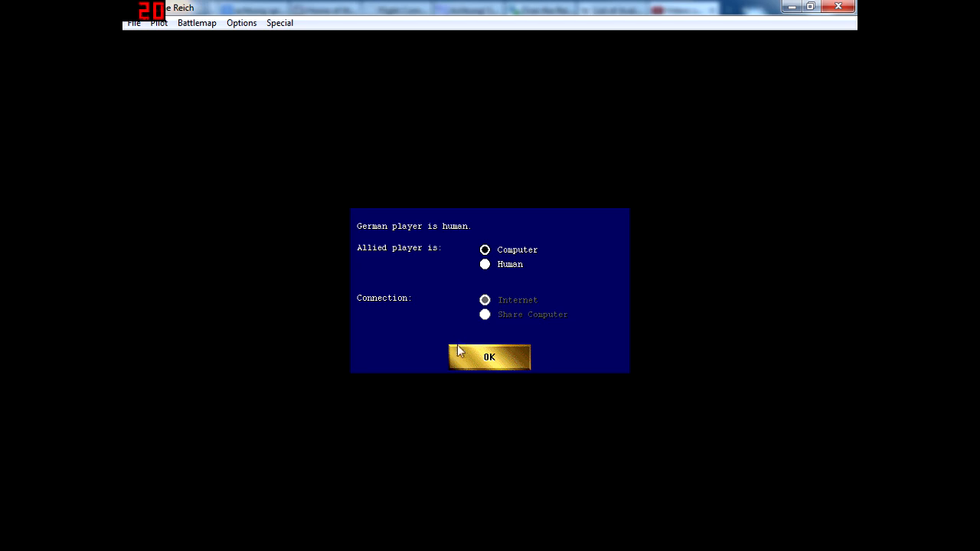
pyautogui.click(489, 358)
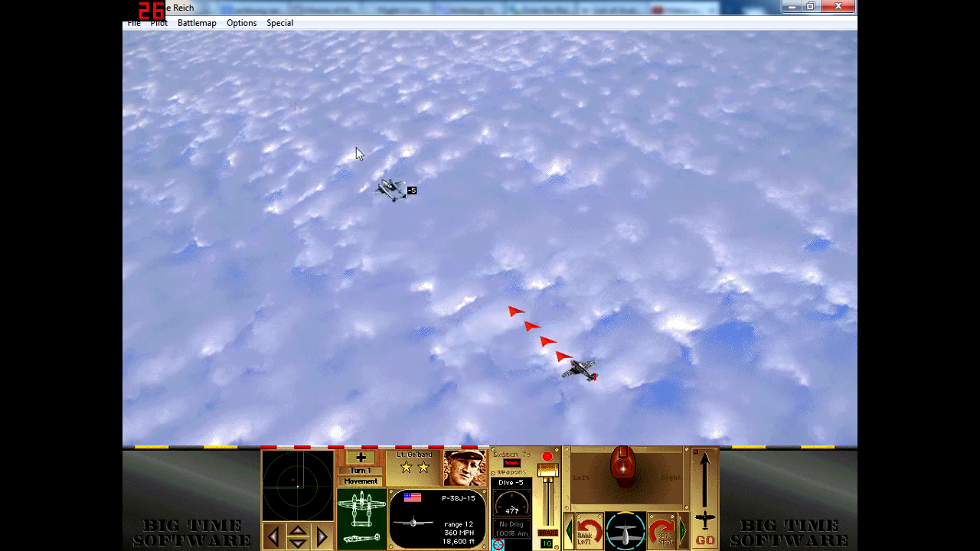
# - Quit the battle and reconfigure the dogfight with excellent German pilots, then confirm
pyautogui.click(134, 23)
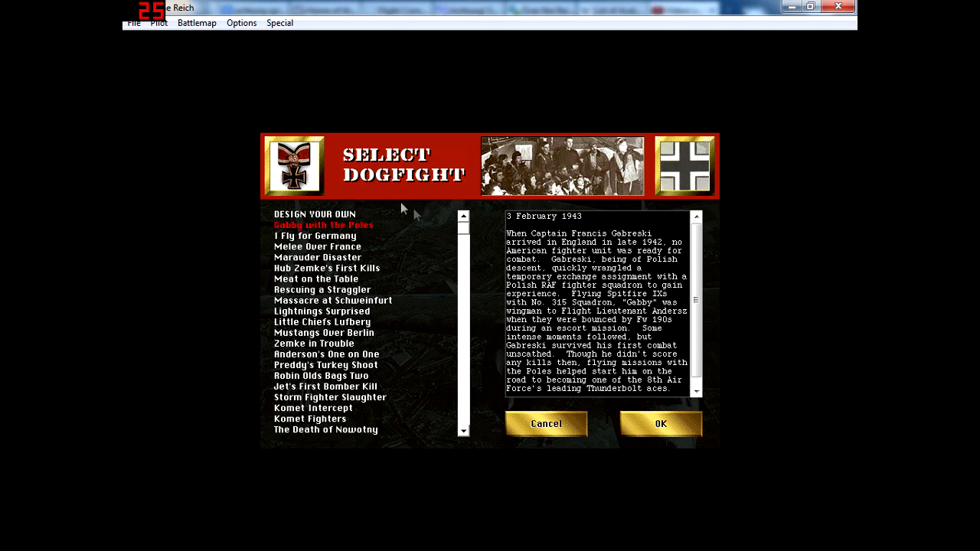
pyautogui.moveTo(288, 217)
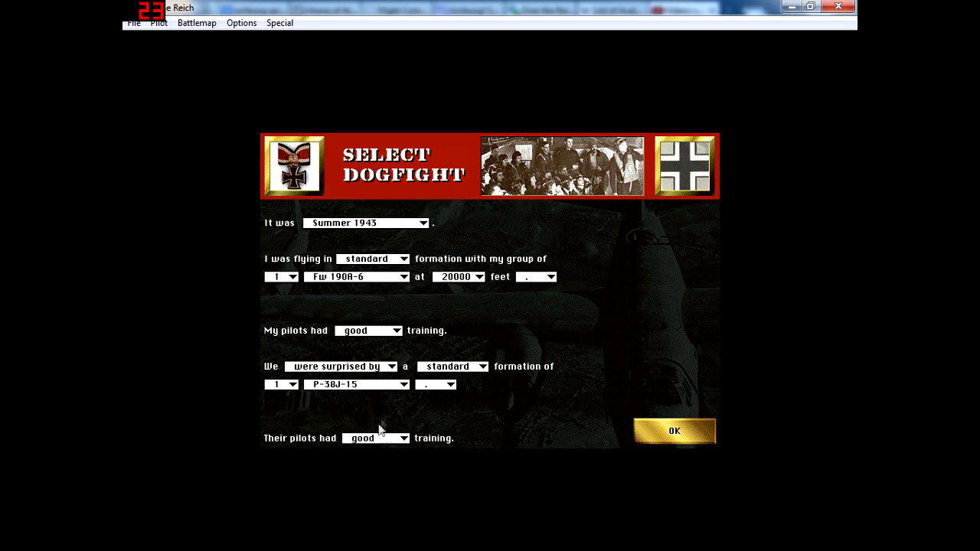
pyautogui.click(367, 330)
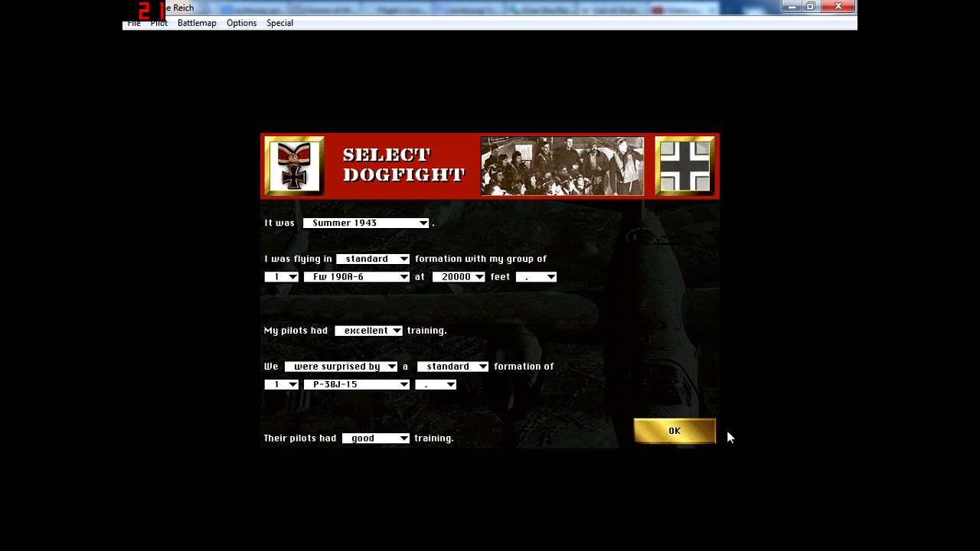
pyautogui.click(672, 432)
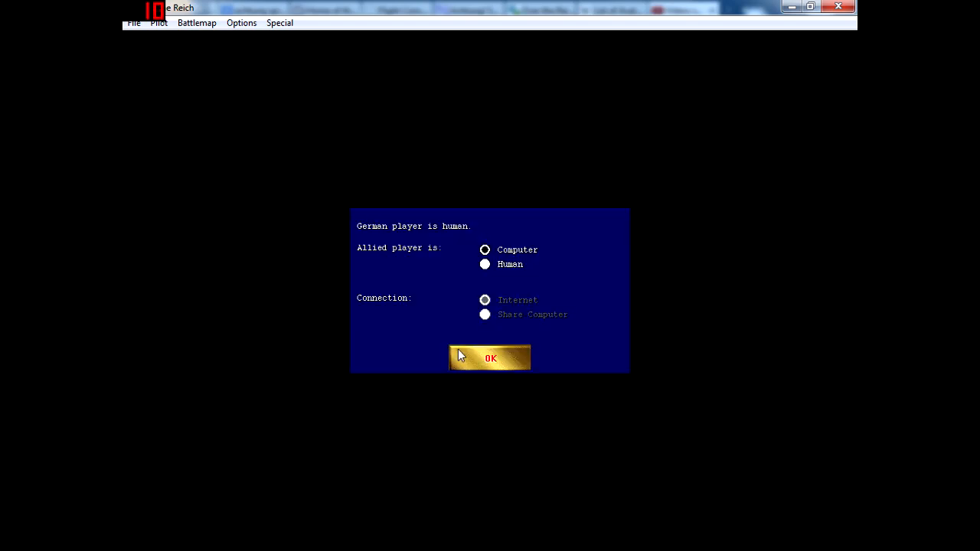
# - Accept a computer-flown Allied P-38J and fly the Fw 190's first plotted move toward it
pyautogui.click(490, 358)
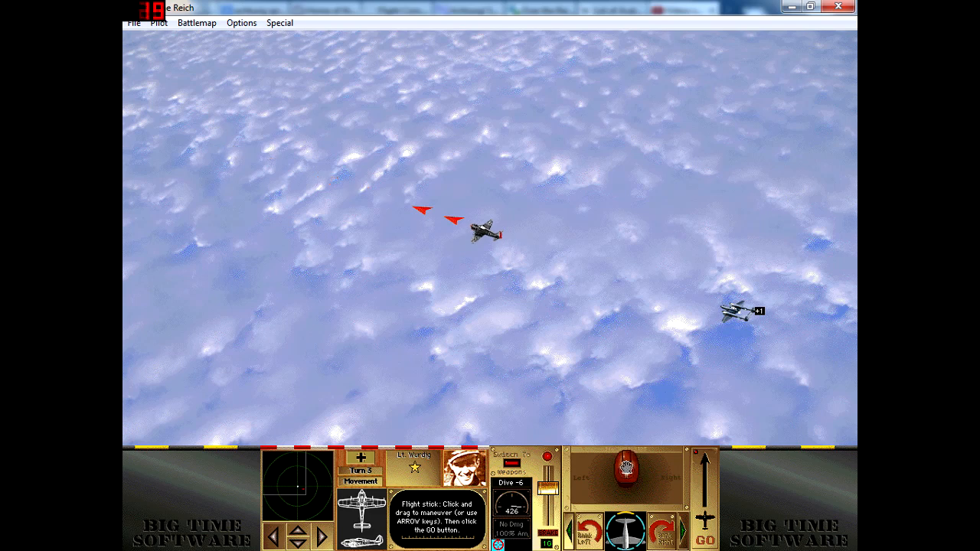
pyautogui.click(701, 529)
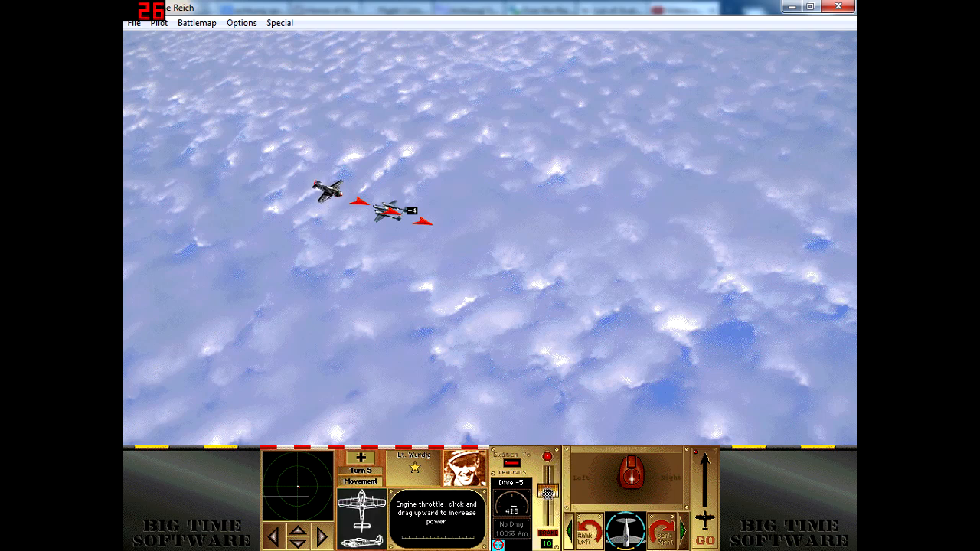
# - Close behind the P-38J and fire a burst to bring it down for an Axis Major Victory
pyautogui.click(693, 530)
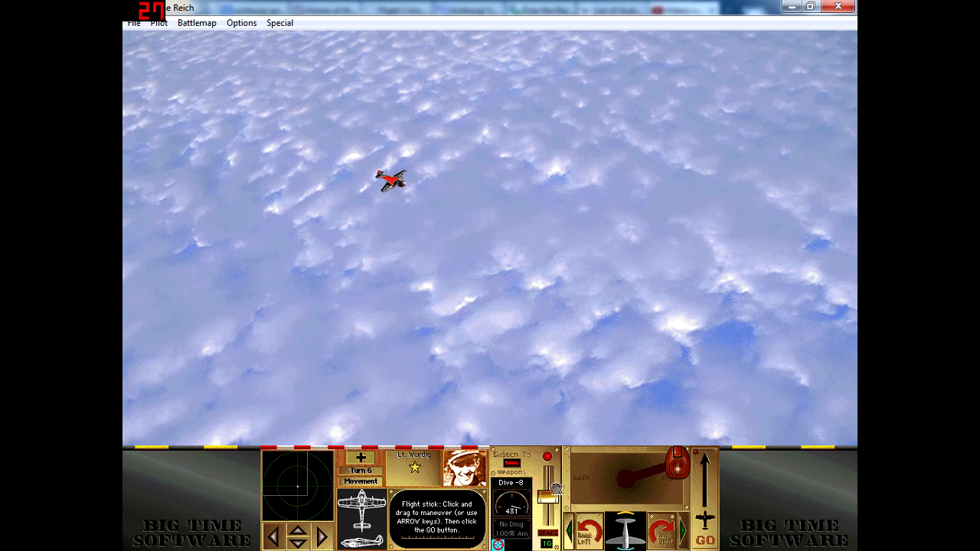
pyautogui.click(712, 528)
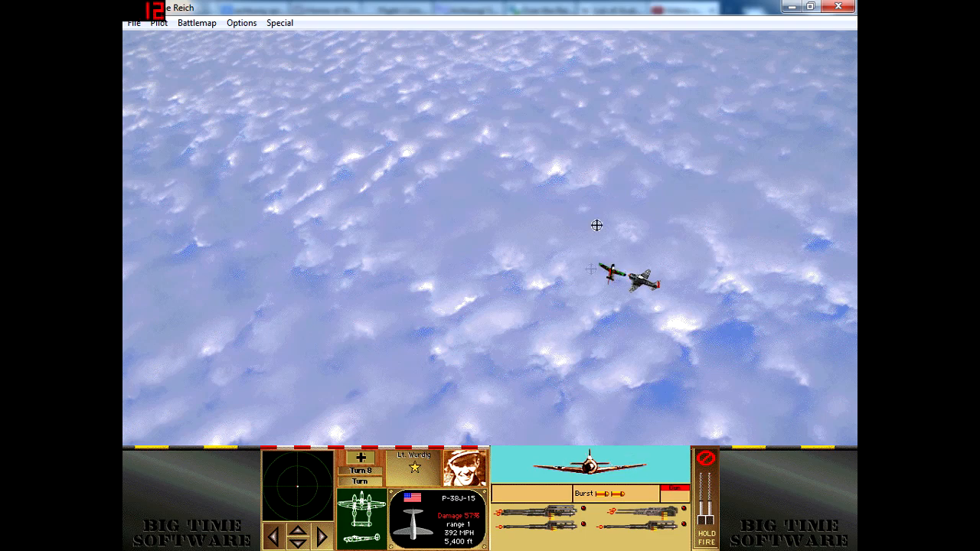
pyautogui.moveTo(616, 167)
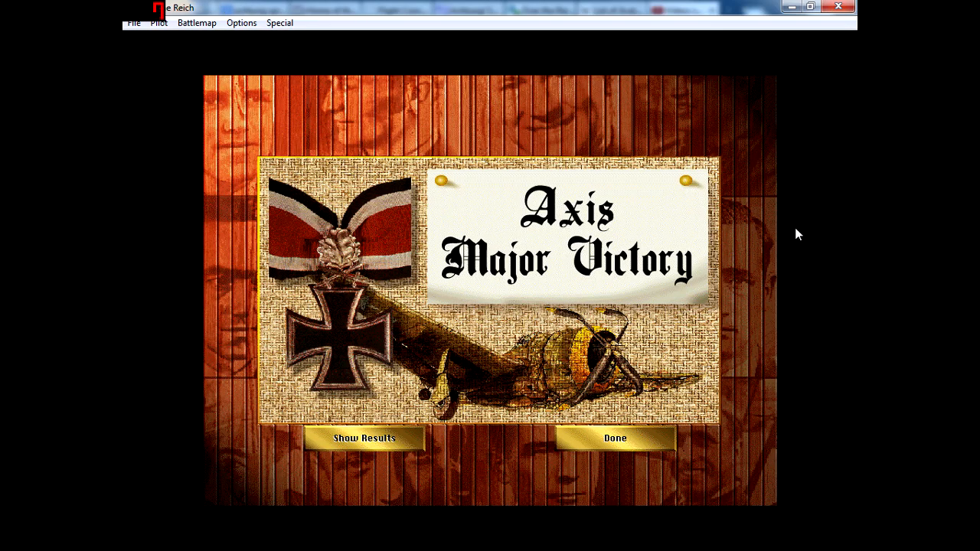
# - Close the victory screen and set up a new dogfight: one Fw 190A-6 against a P-38J-15
pyautogui.click(614, 438)
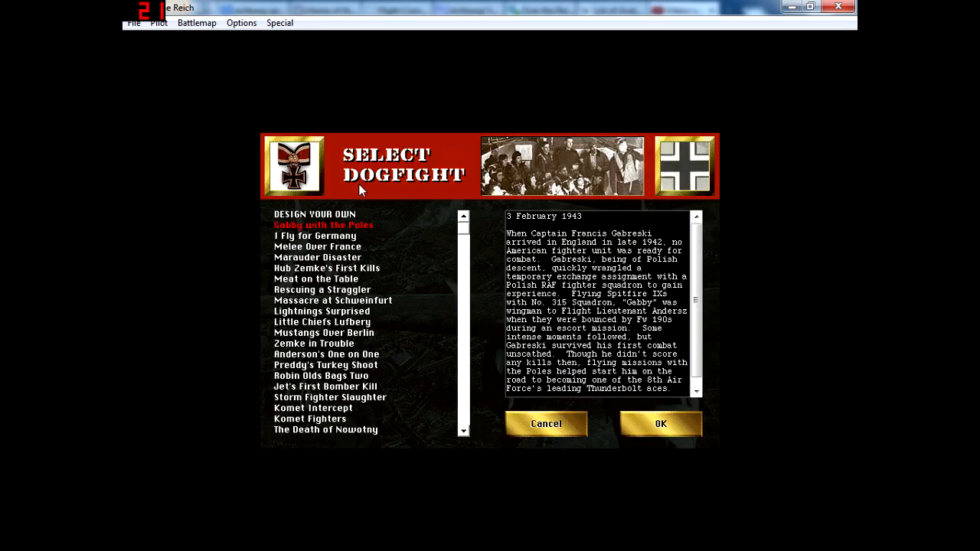
pyautogui.click(659, 422)
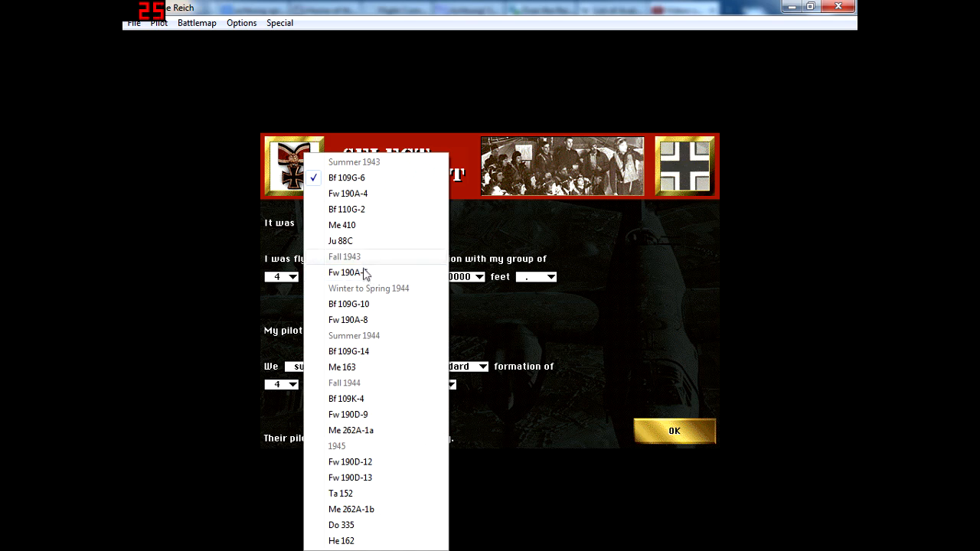
pyautogui.click(346, 272)
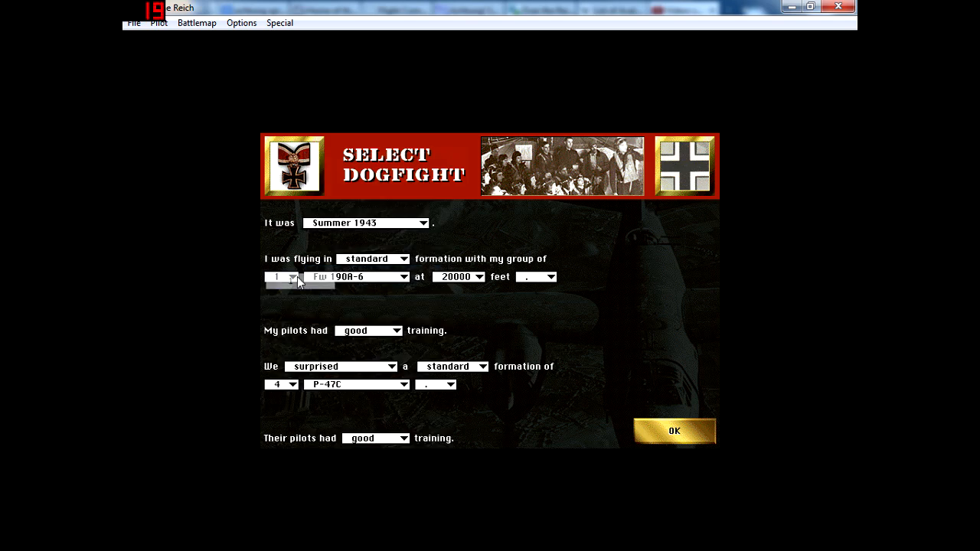
pyautogui.click(297, 384)
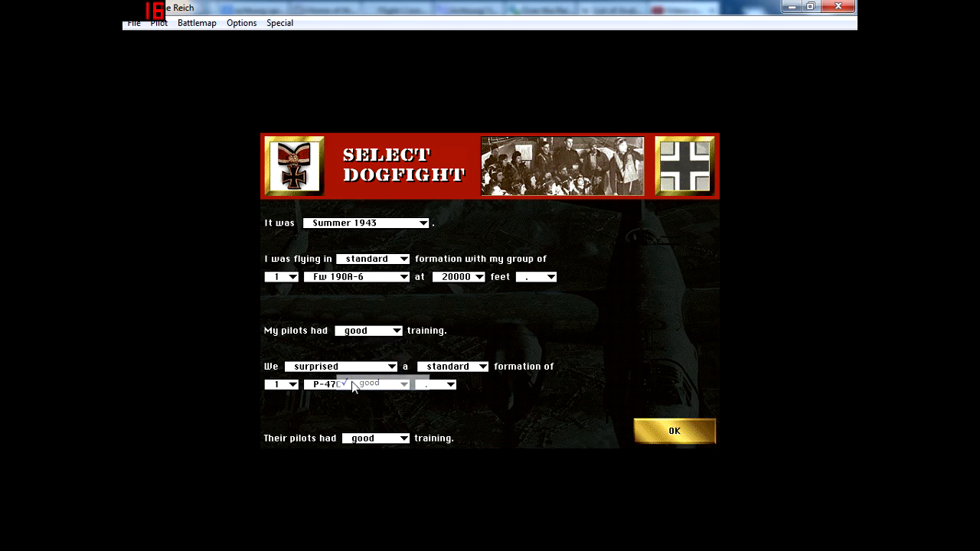
pyautogui.click(367, 382)
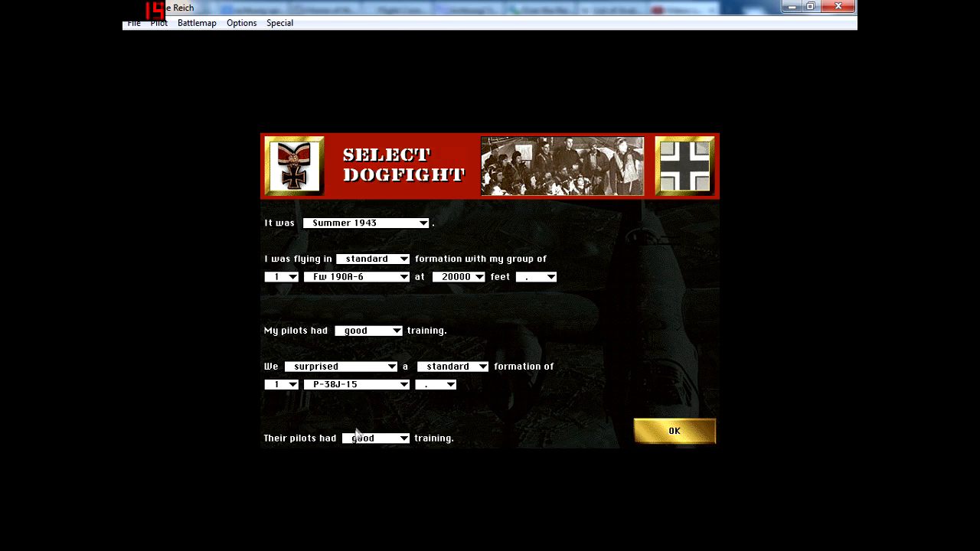
pyautogui.click(404, 331)
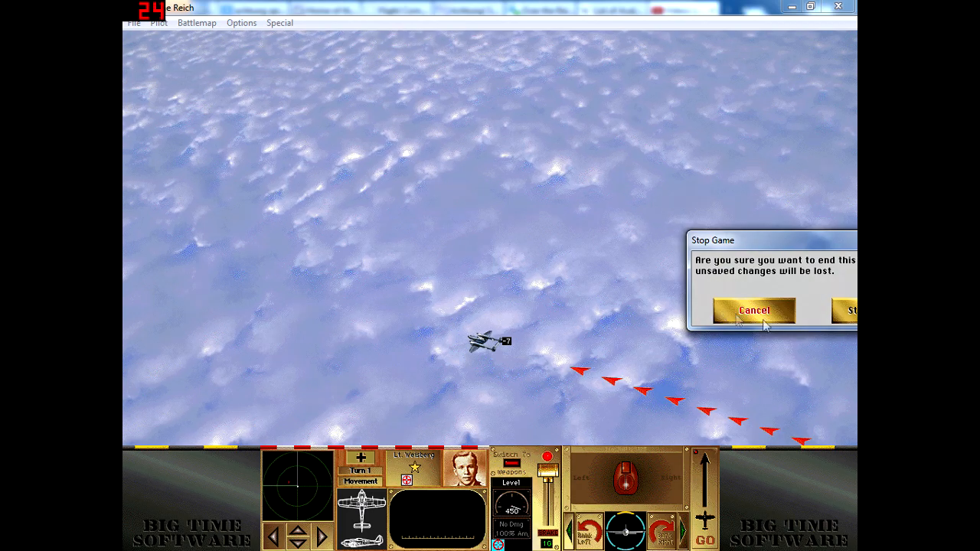
# - Cancel the Stop Game prompt and plot the Fw 190's left bank and turn toward the P-38J
pyautogui.click(753, 309)
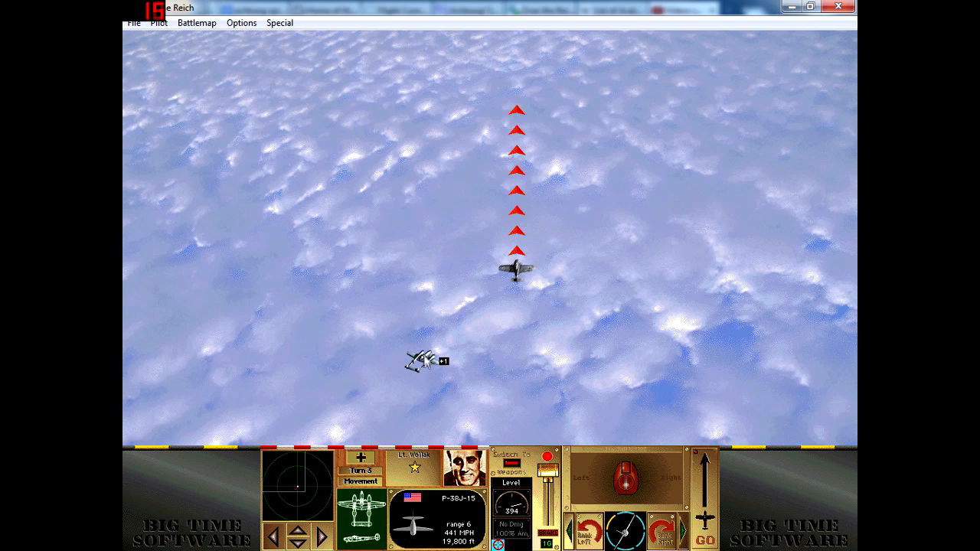
pyautogui.moveTo(457, 385)
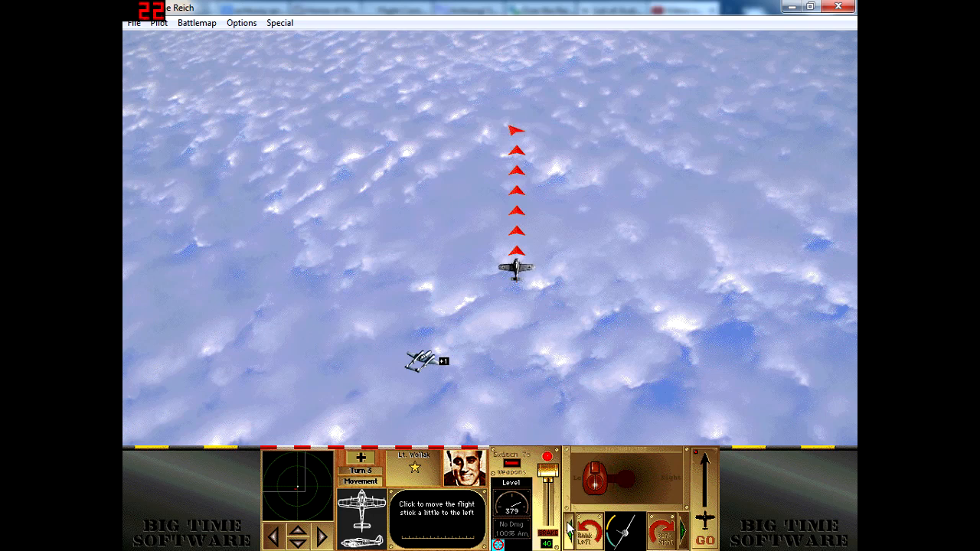
pyautogui.click(660, 528)
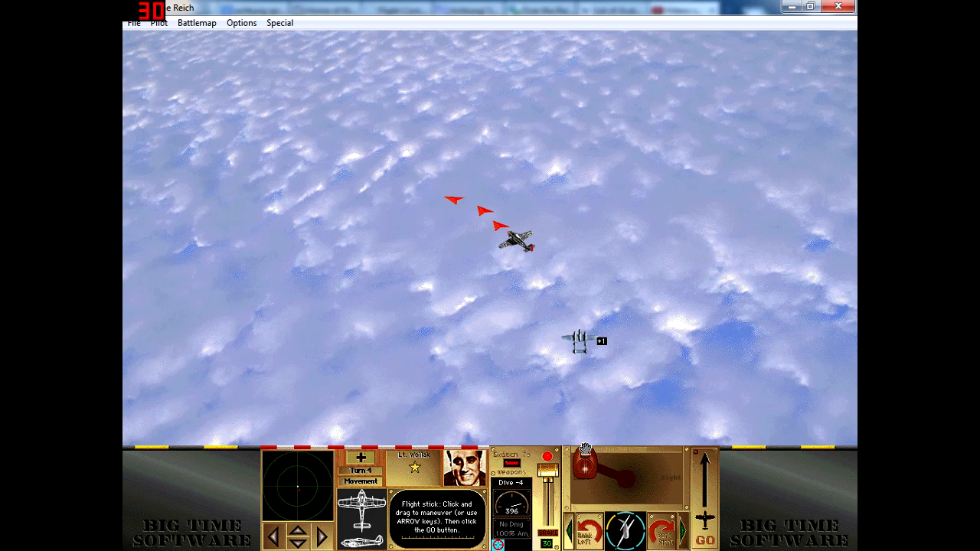
pyautogui.moveTo(580, 456); pyautogui.dragTo(600, 474)
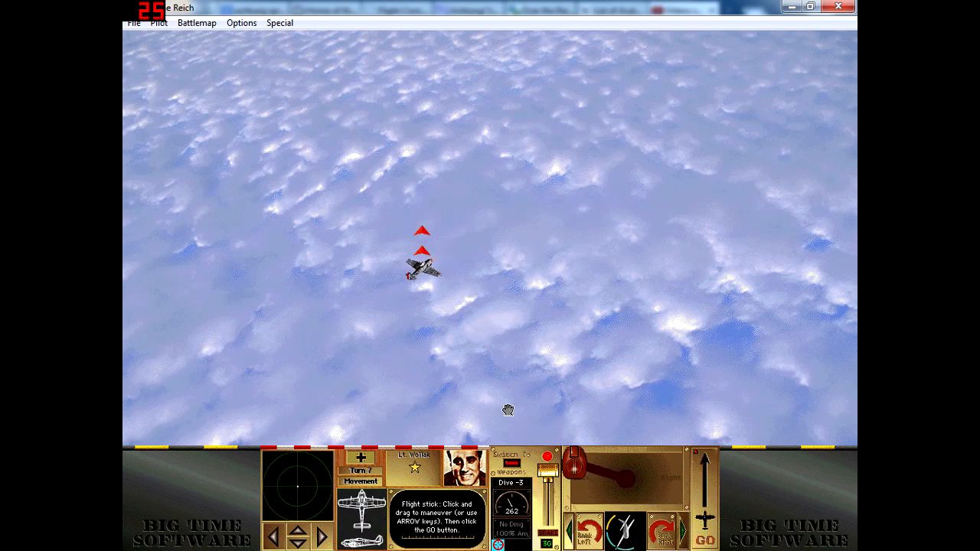
# - Plot and fly the Fw 190's turn-14 dive so it swings in behind the P-38J-15
pyautogui.click(423, 264)
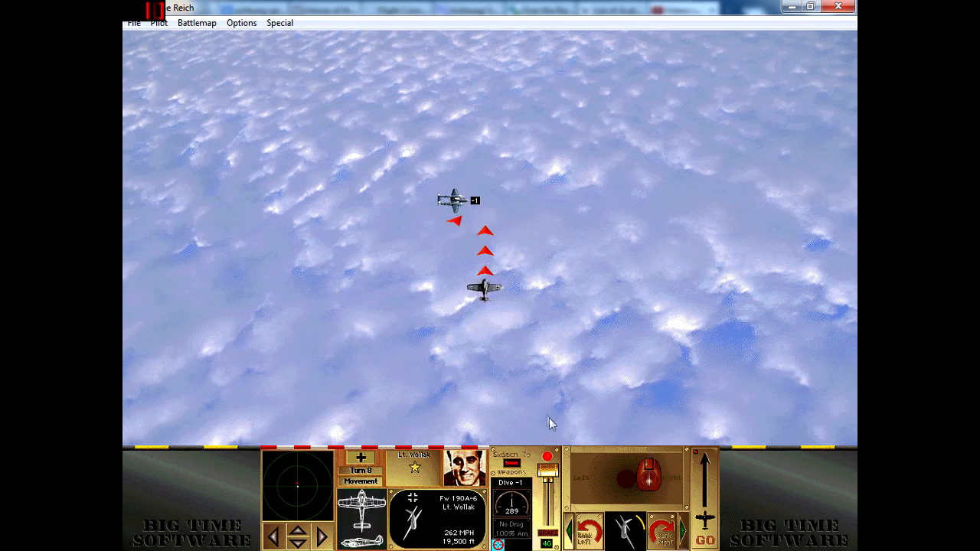
pyautogui.moveTo(518, 447)
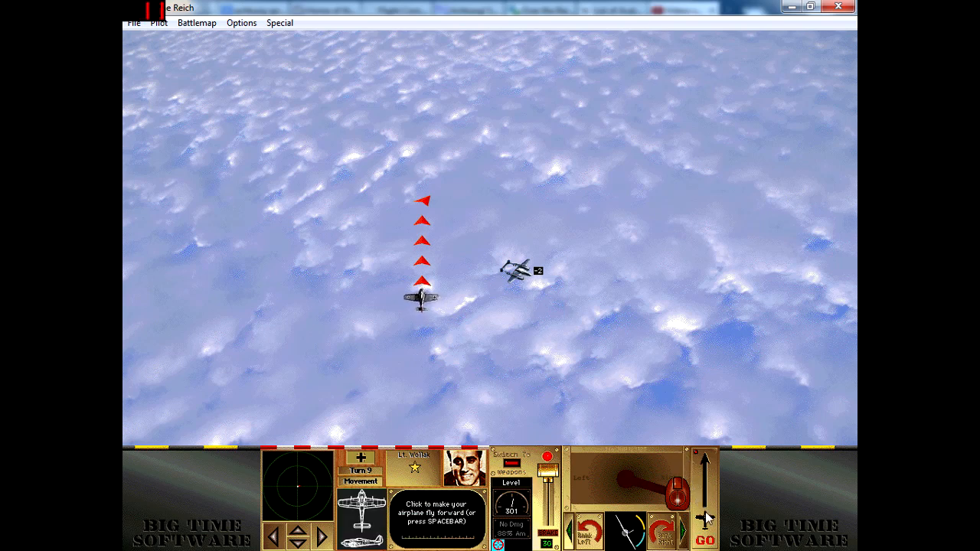
pyautogui.click(704, 532)
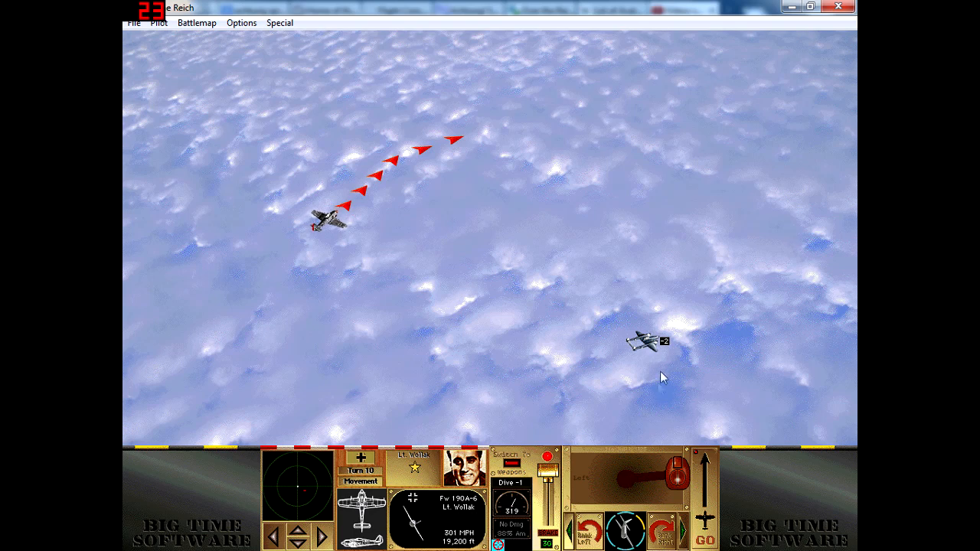
pyautogui.click(646, 340)
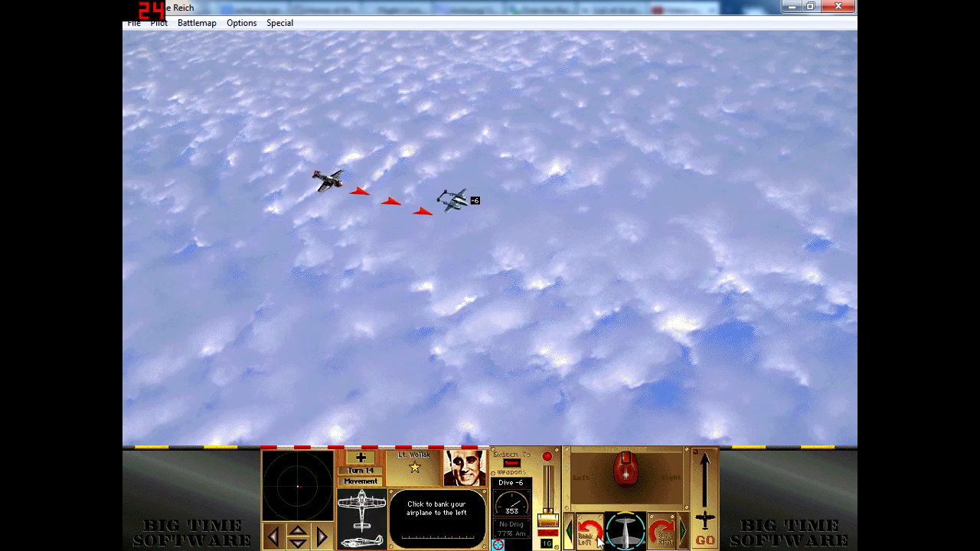
# - Plot straight-ahead level maneuvers toward the P-38J over several turns, reaching turn 28 with the Fw 190's details shown
pyautogui.click(453, 202)
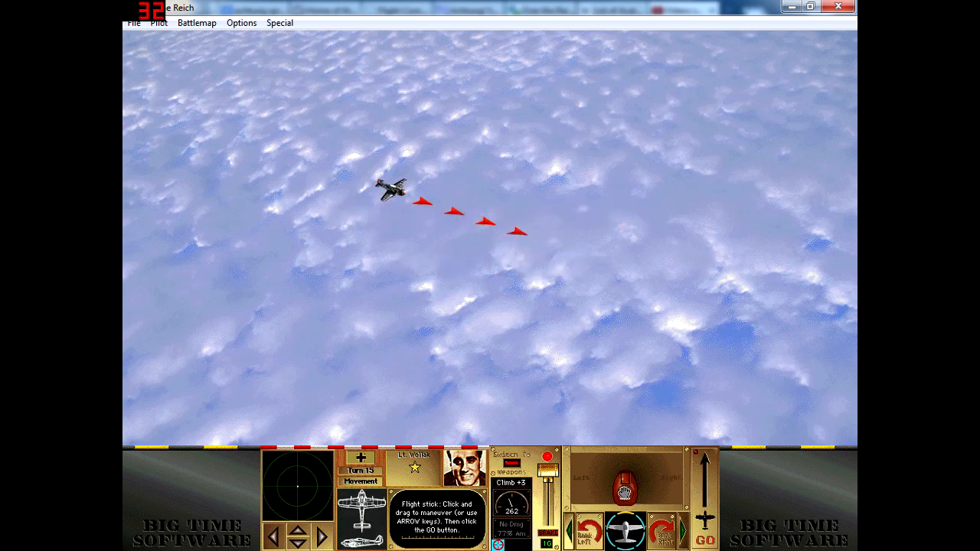
pyautogui.click(701, 530)
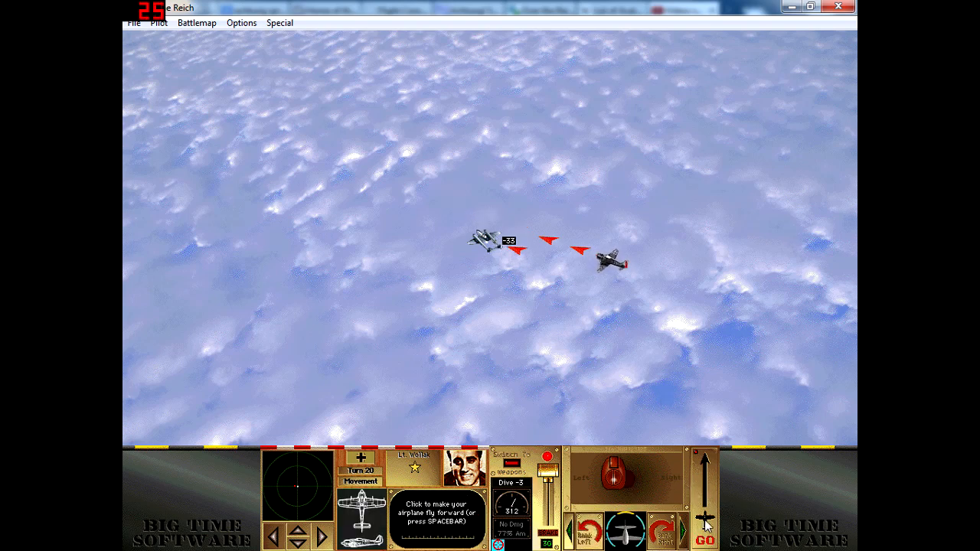
pyautogui.click(707, 539)
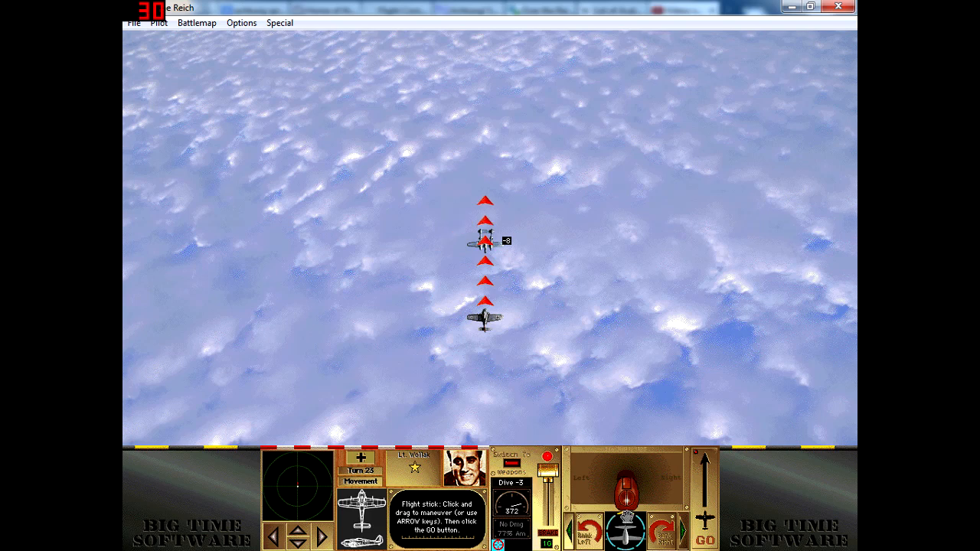
pyautogui.click(729, 533)
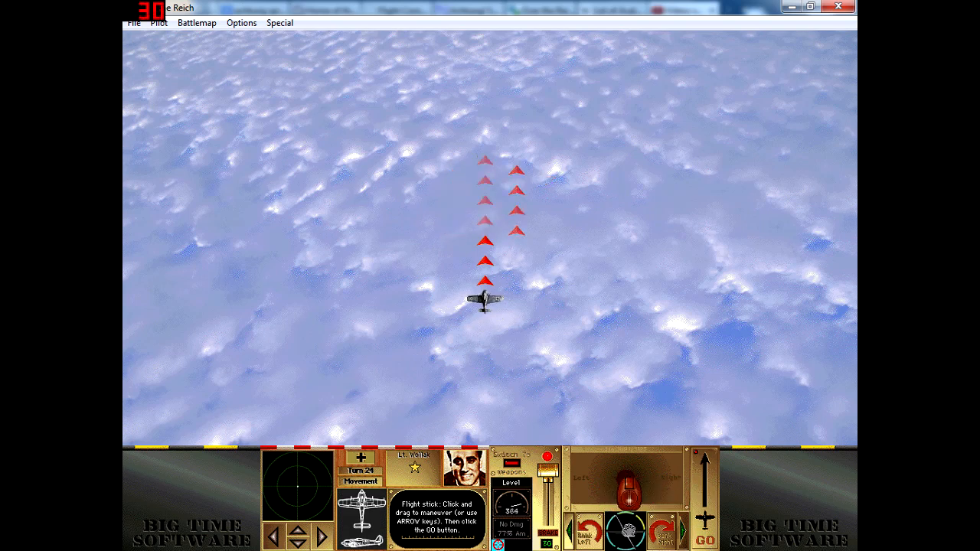
pyautogui.click(692, 529)
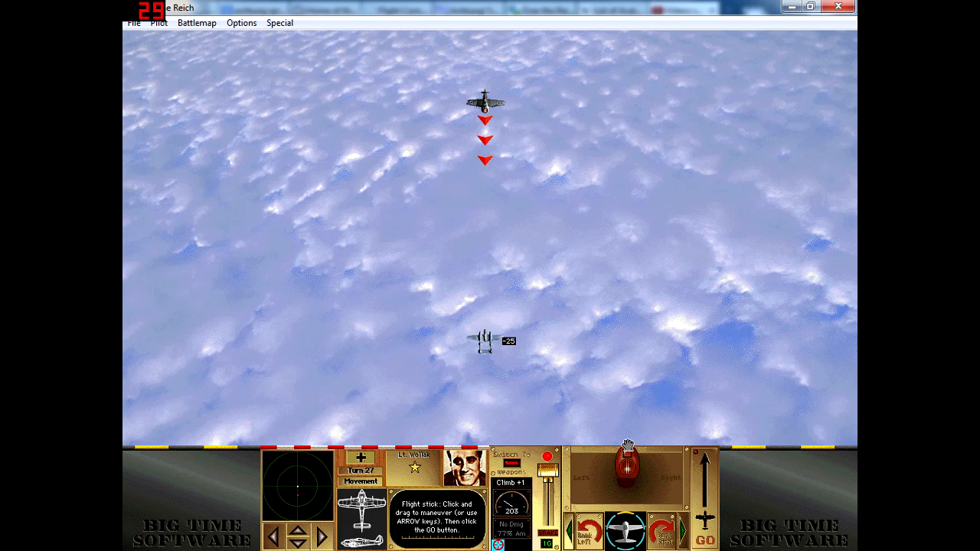
pyautogui.click(723, 529)
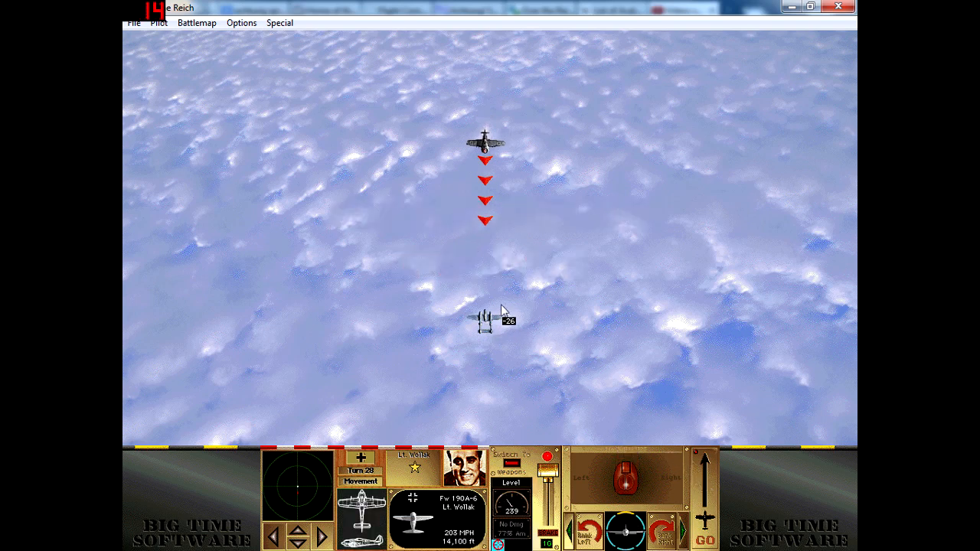
# - Dive and bank the Fw 190 right with adjusted engine power to settle in close behind the P-38J
pyautogui.click(485, 320)
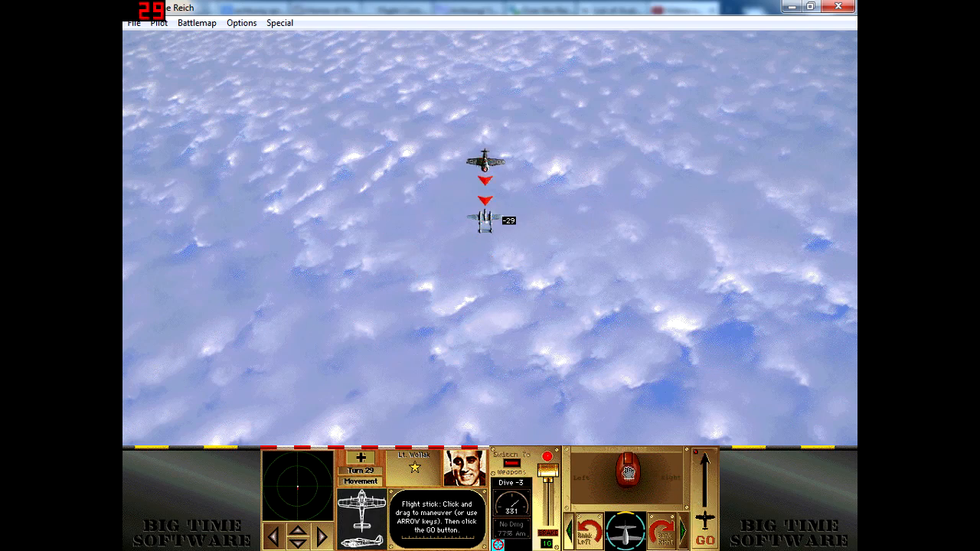
pyautogui.click(668, 530)
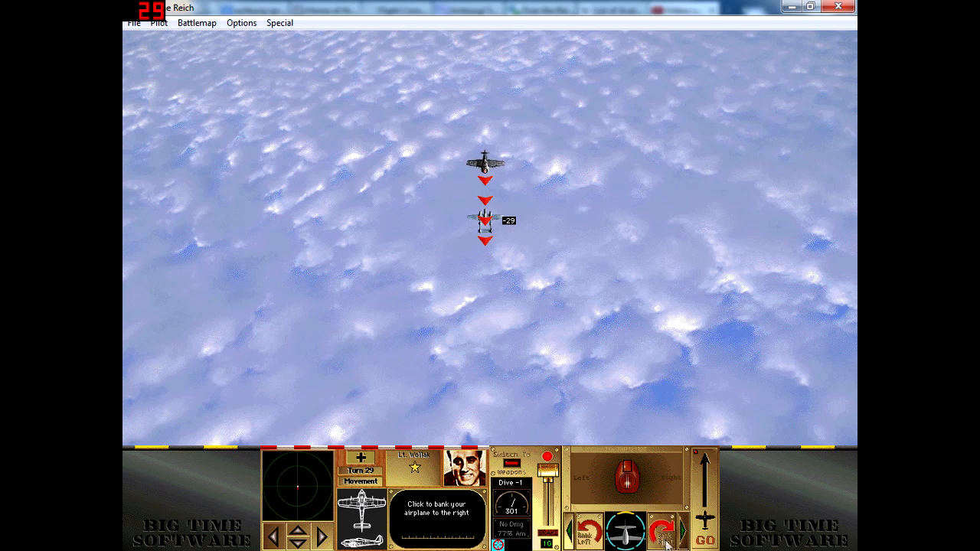
pyautogui.click(713, 529)
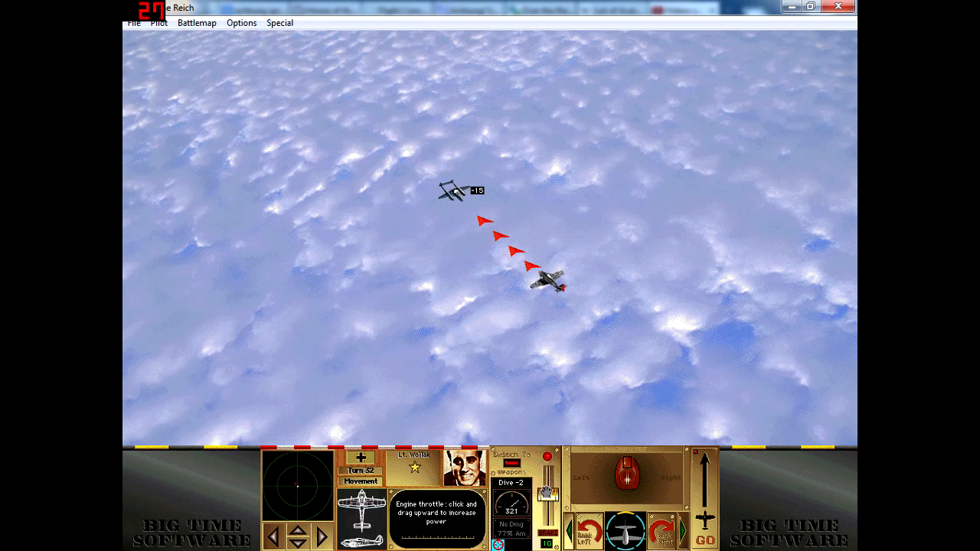
pyautogui.click(695, 533)
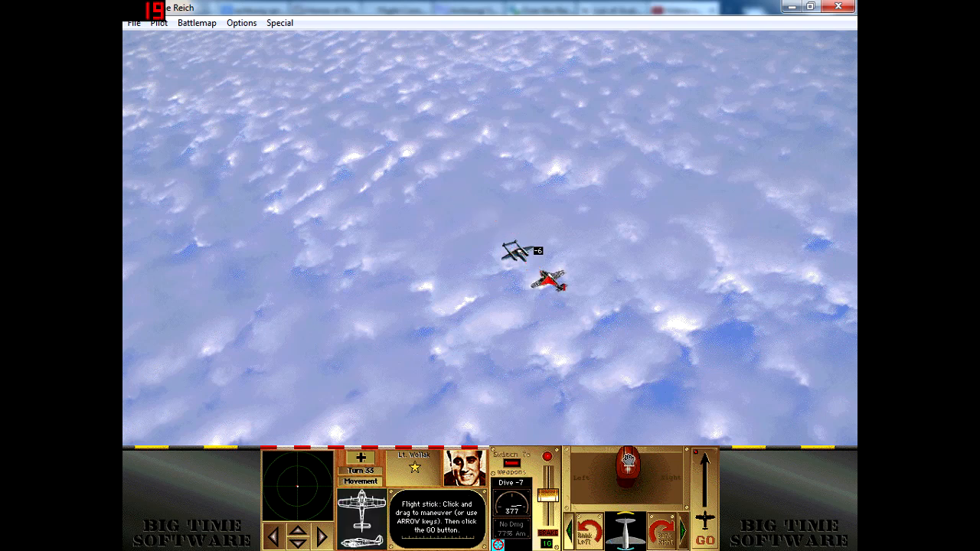
# - Nudge the Fw 190 slightly right to close to range 2, then check the P-38J's range and damage
pyautogui.click(702, 536)
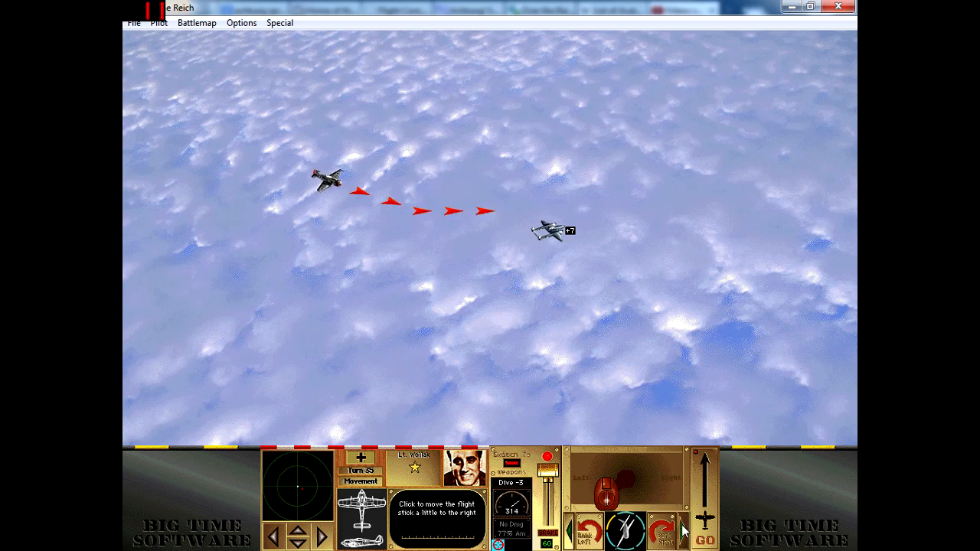
pyautogui.click(704, 518)
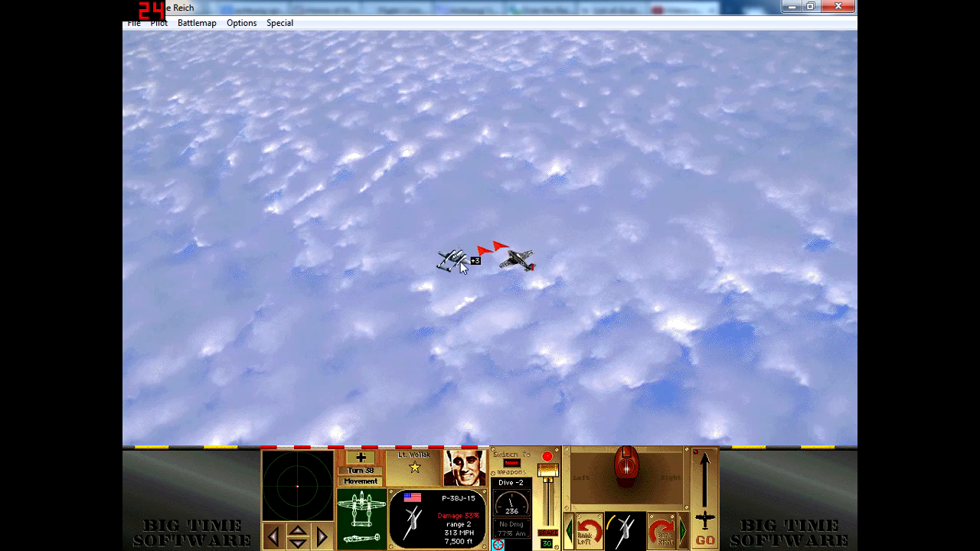
pyautogui.click(521, 264)
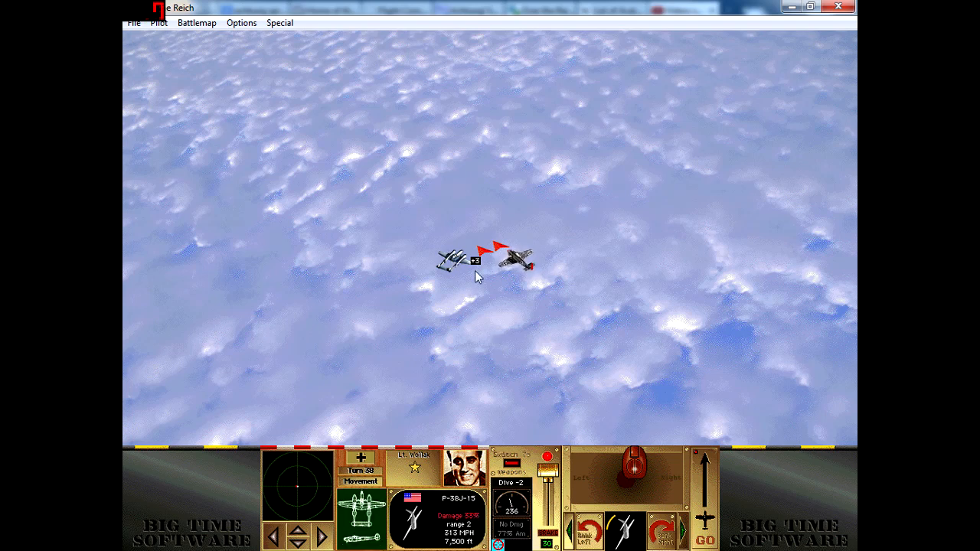
pyautogui.click(710, 539)
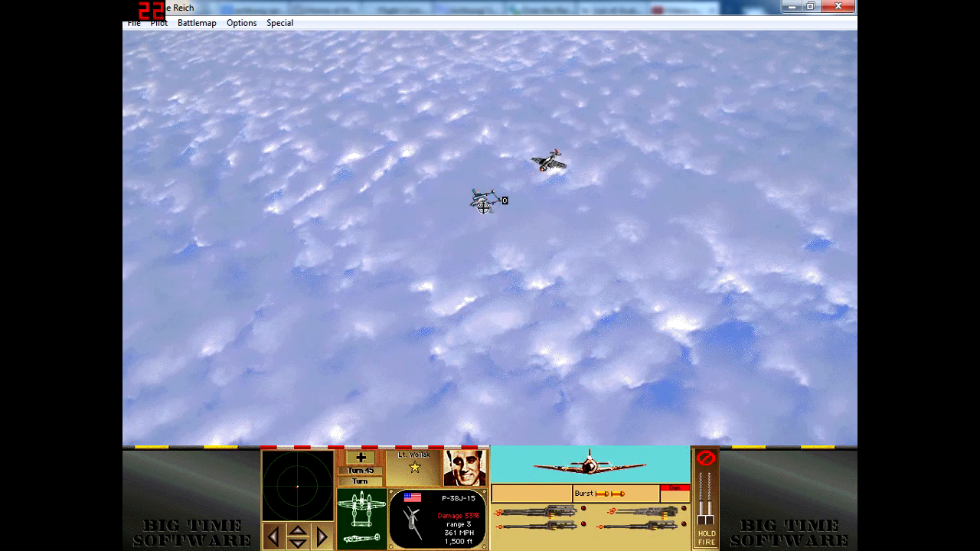
pyautogui.moveTo(713, 236)
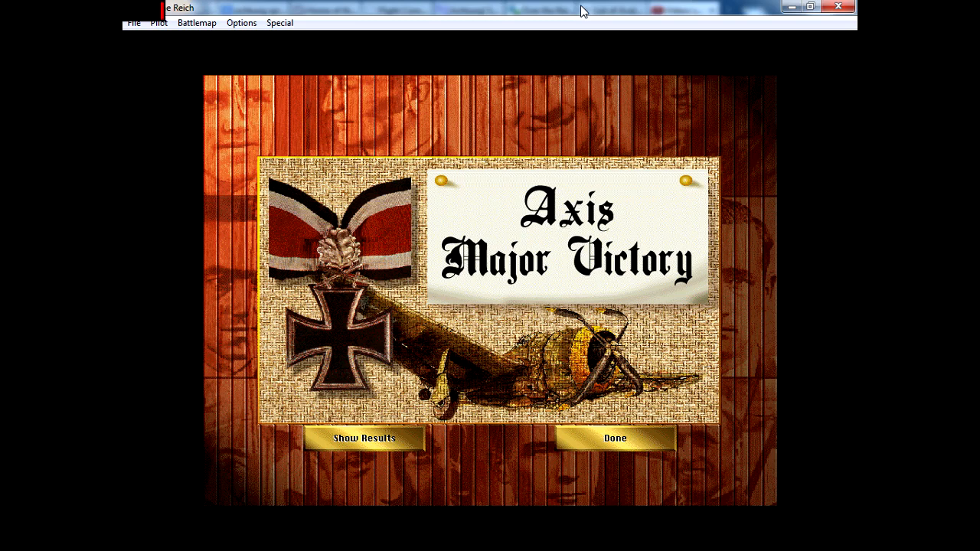
pyautogui.moveTo(408, 192)
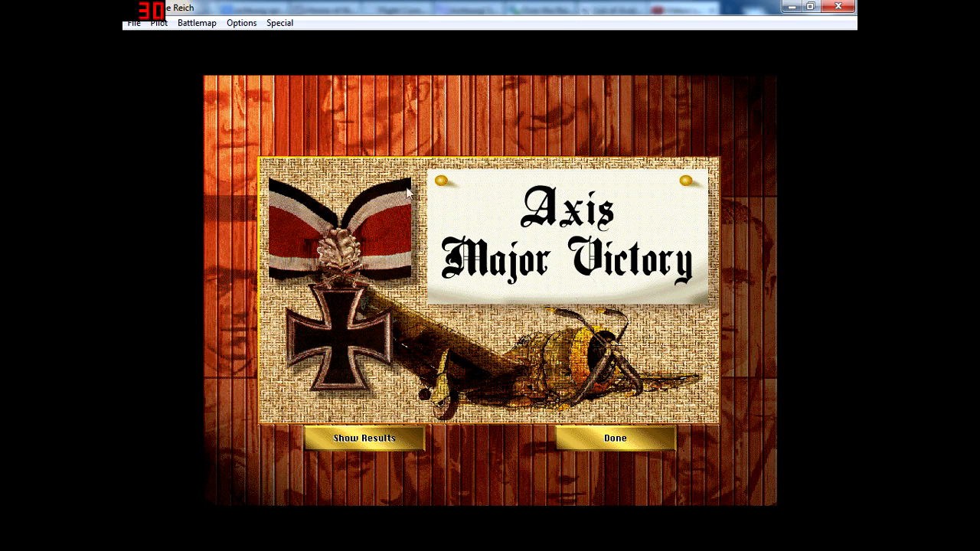
pyautogui.moveTo(619, 175)
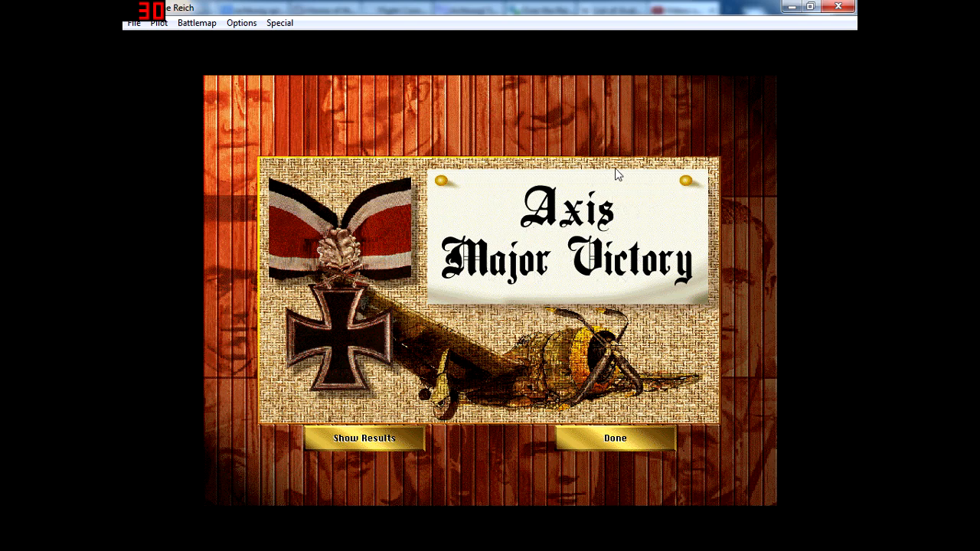
pyautogui.moveTo(710, 168)
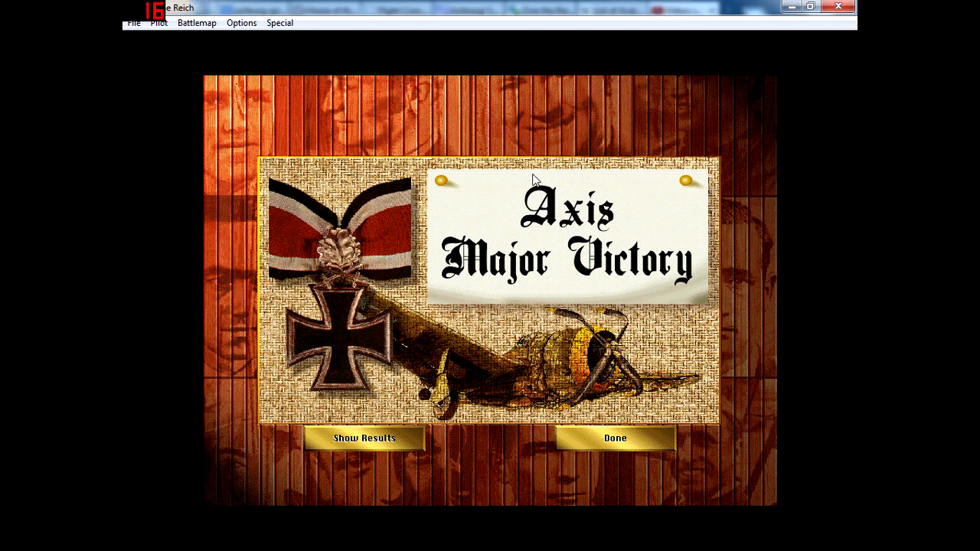
pyautogui.moveTo(462, 165)
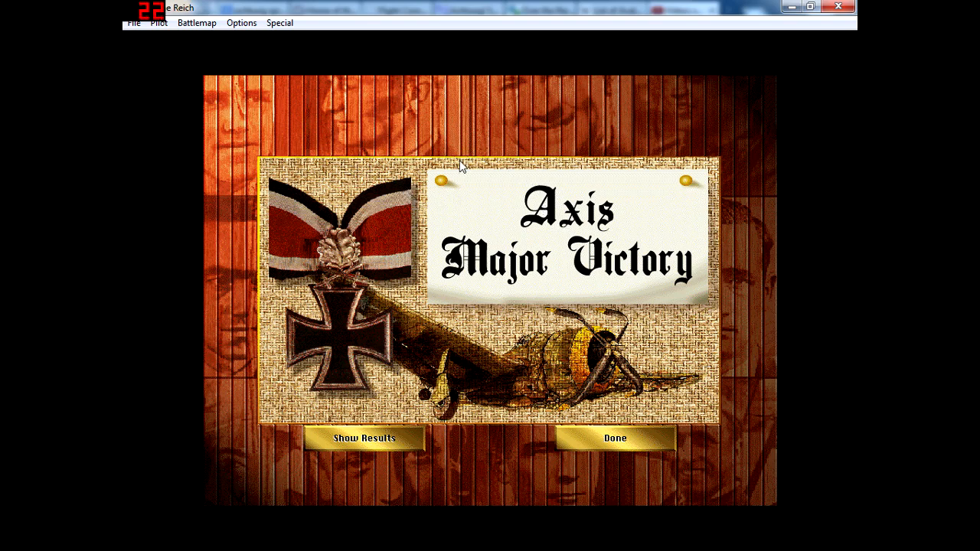
pyautogui.moveTo(451, 164)
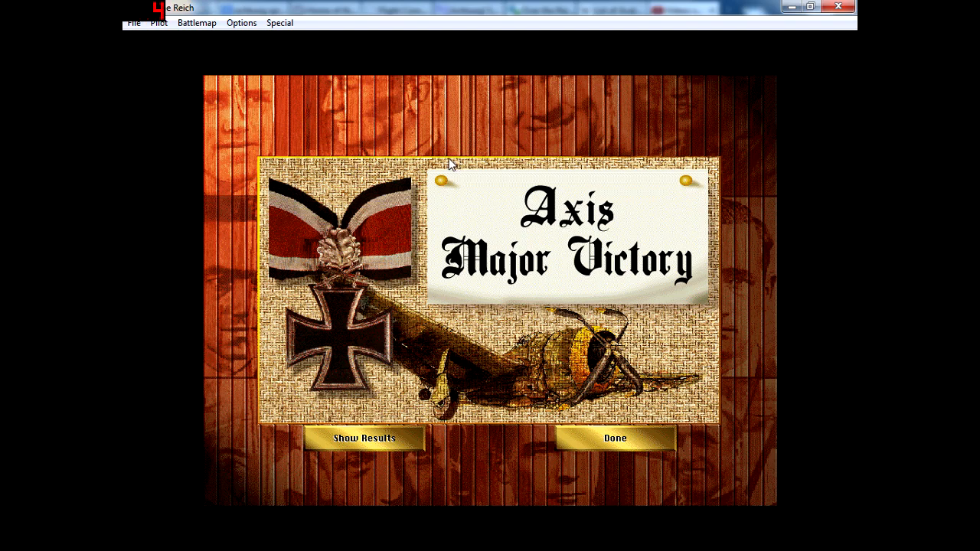
pyautogui.moveTo(431, 141)
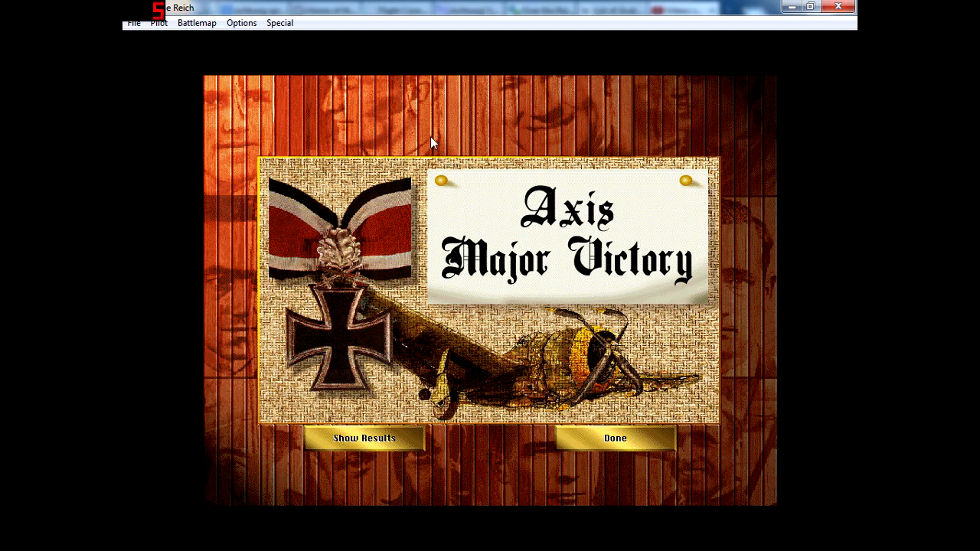
pyautogui.moveTo(431, 167)
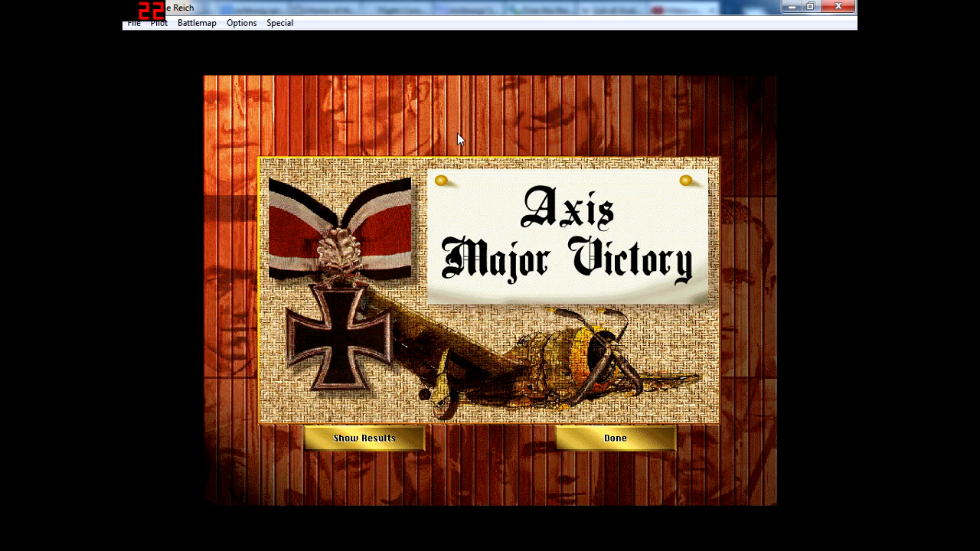
pyautogui.moveTo(444, 175)
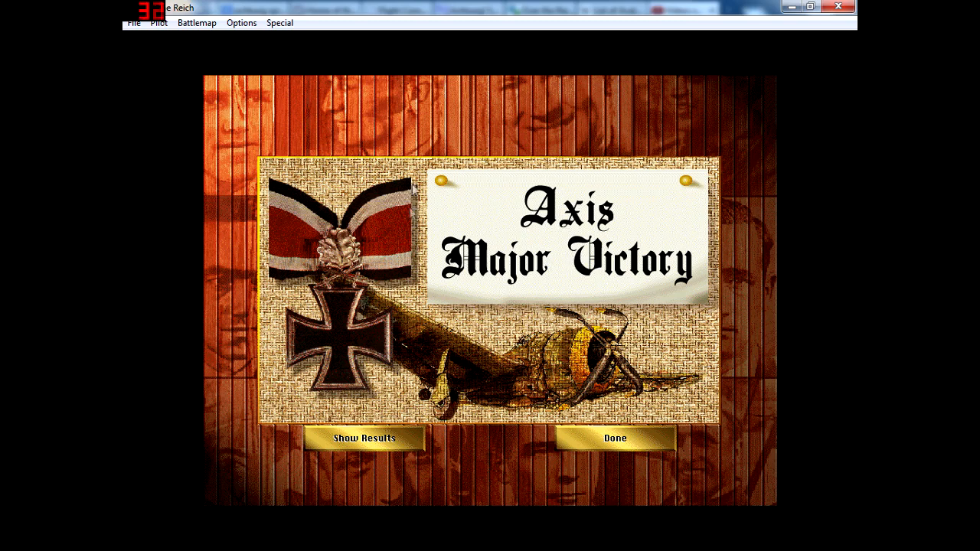
pyautogui.moveTo(395, 206)
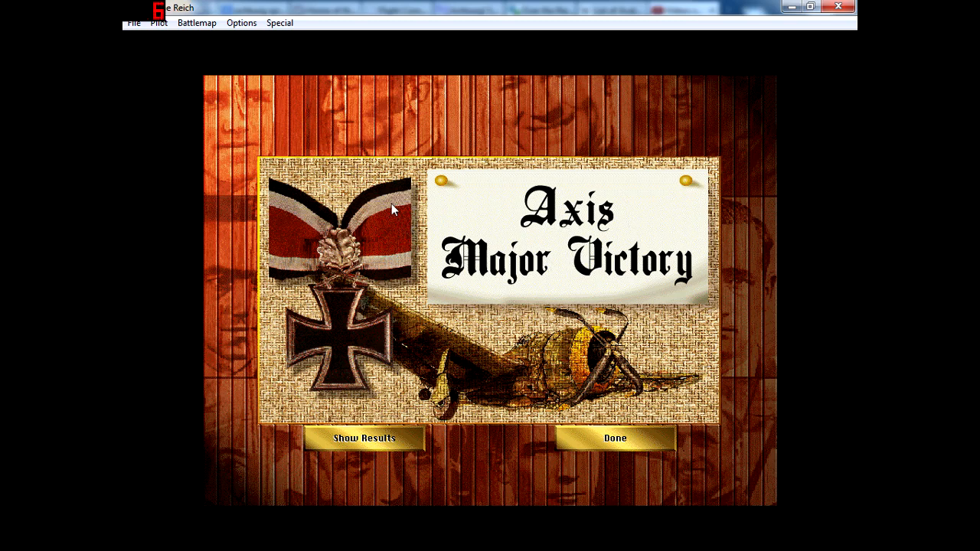
pyautogui.moveTo(391, 121)
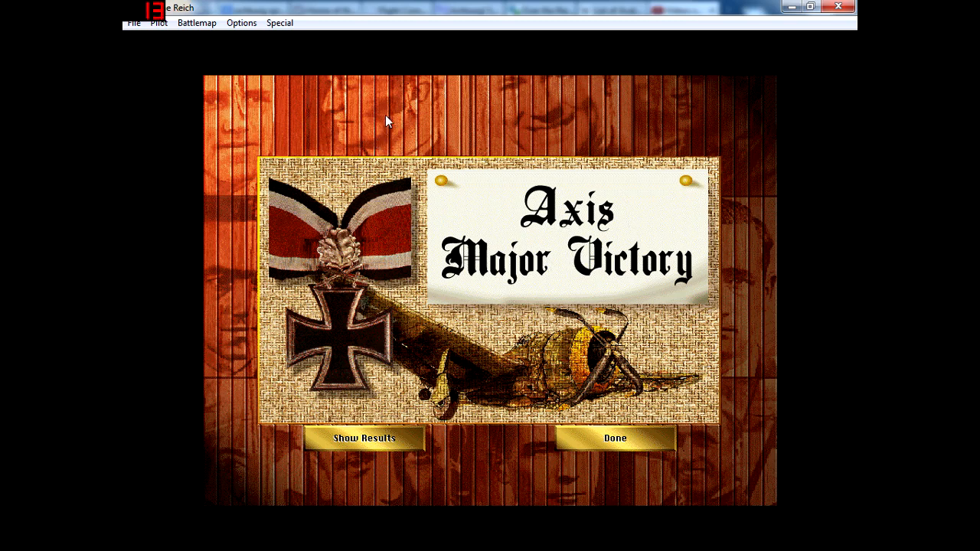